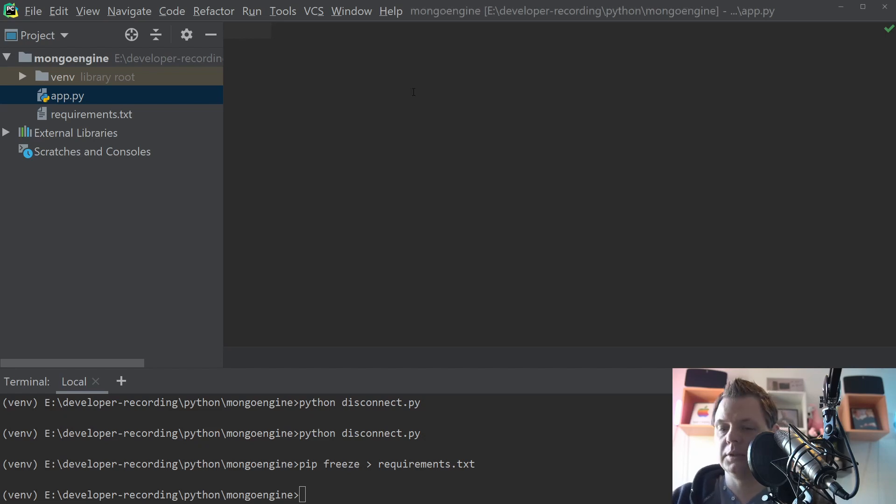
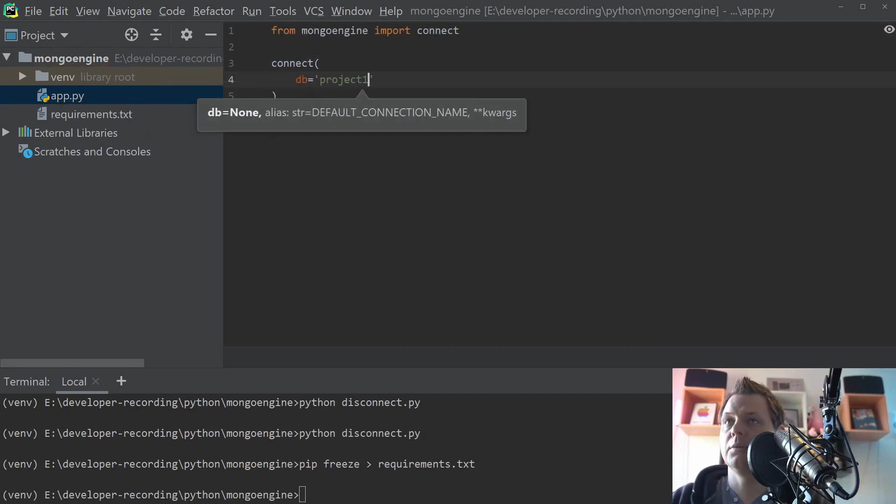
- Import connect from mongoengine and start a connect() call with db project1, host localhost and port 27017
key(enter)
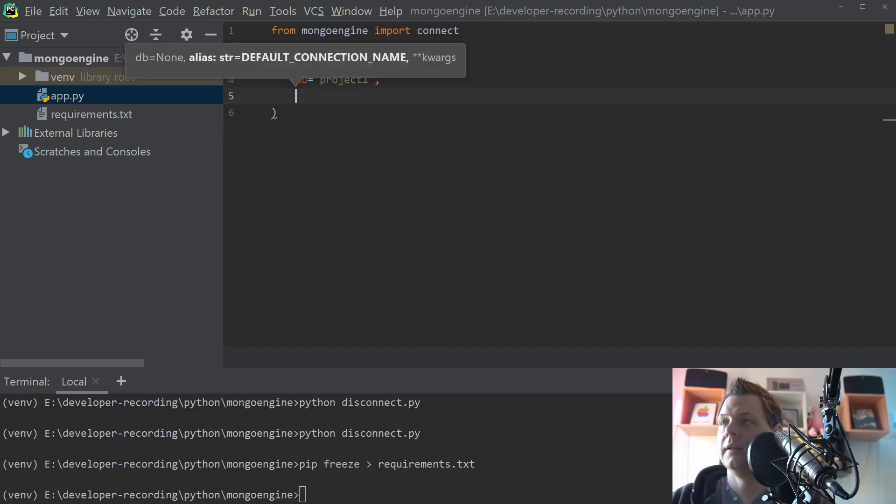
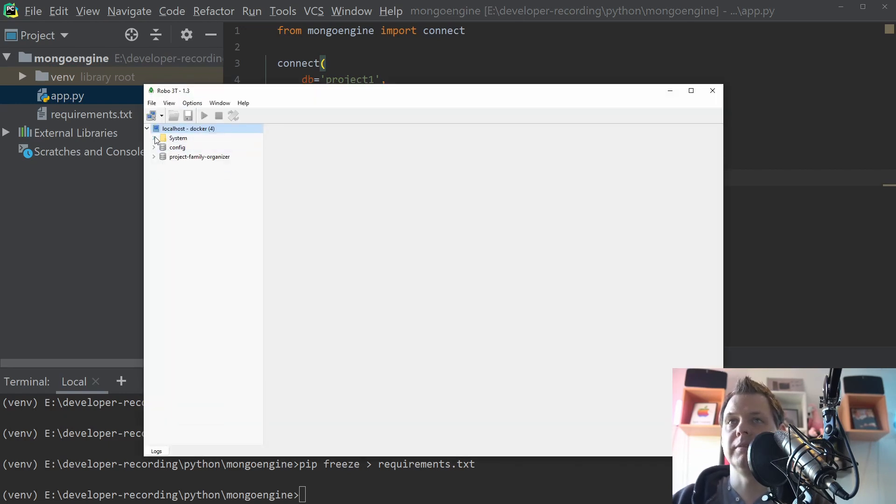
- Expand the localhost docker connection to list its databases
click(178, 138)
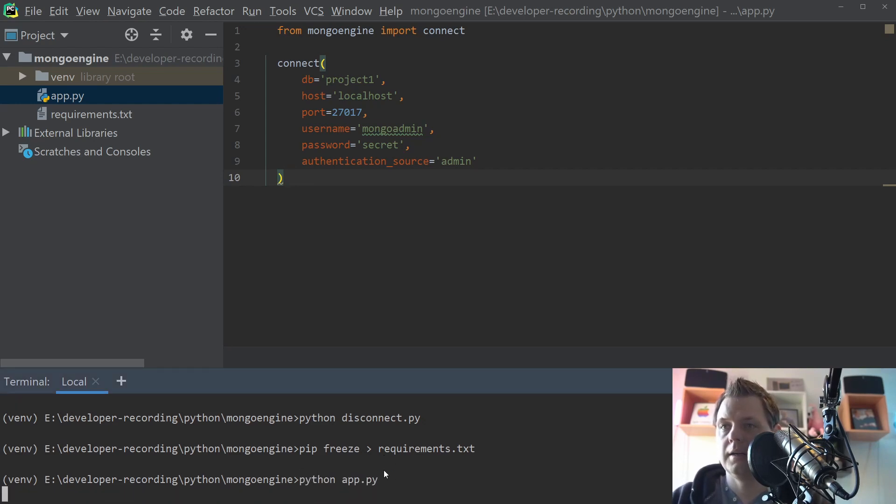
- Run python app.py in the terminal twice, returning to the prompt with no errors
key(Return)
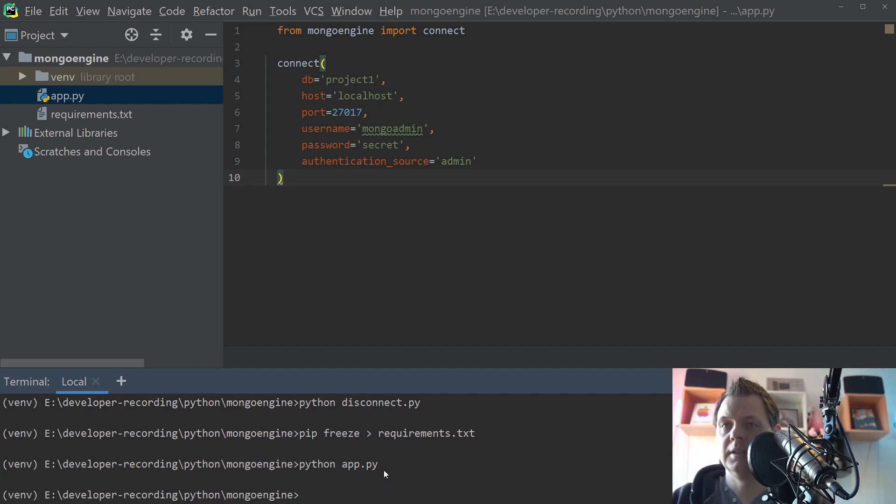
key(Return)
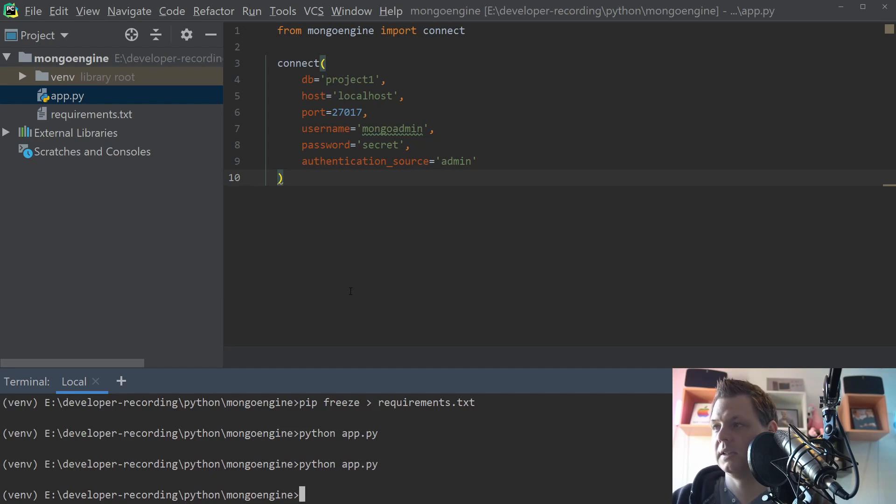
mouse_move(118, 114)
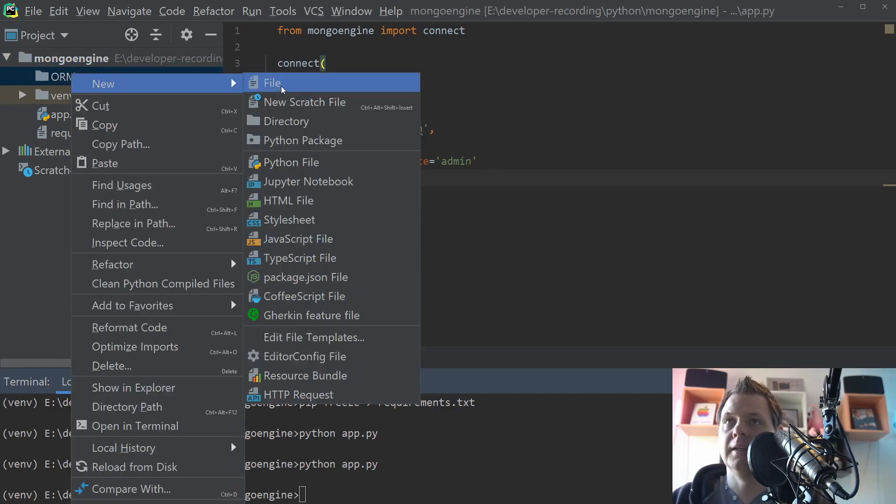
- Create a new Python file named user inside the ORM folder
click(292, 163)
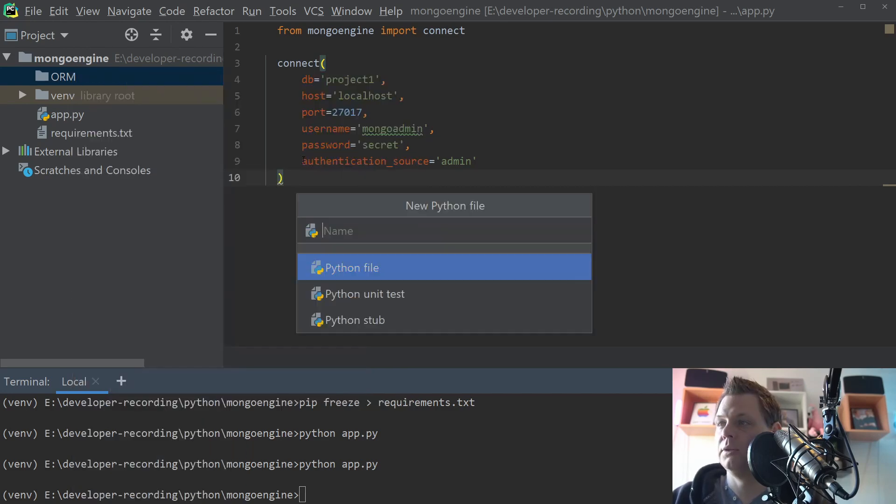
text(s)
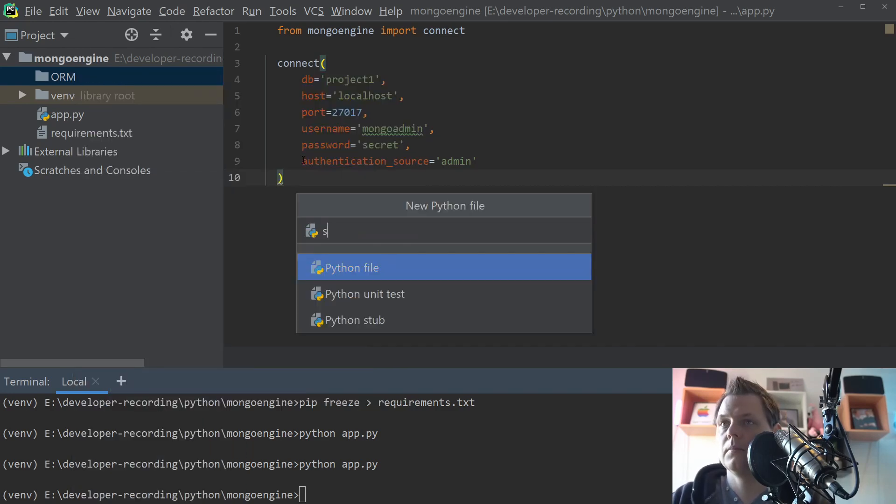
text(user)
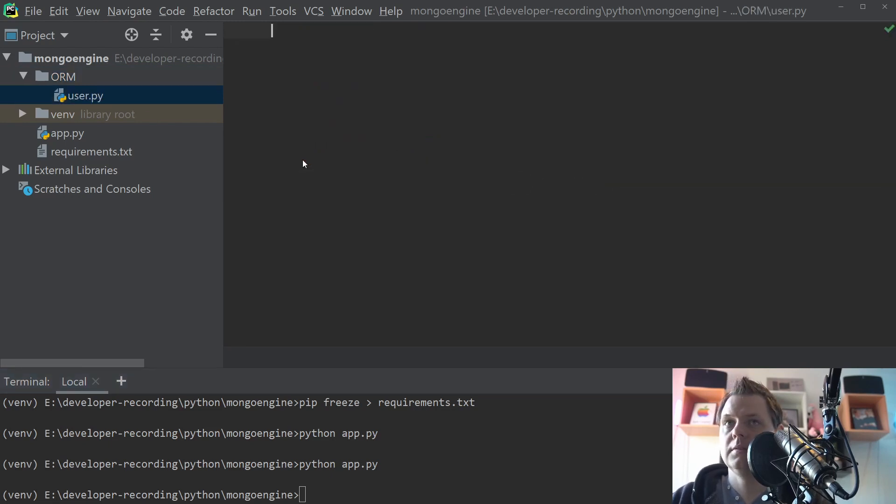
- Rename the ORM directory to lowercase orm and expand it to reveal user.py
right_click(62, 76)
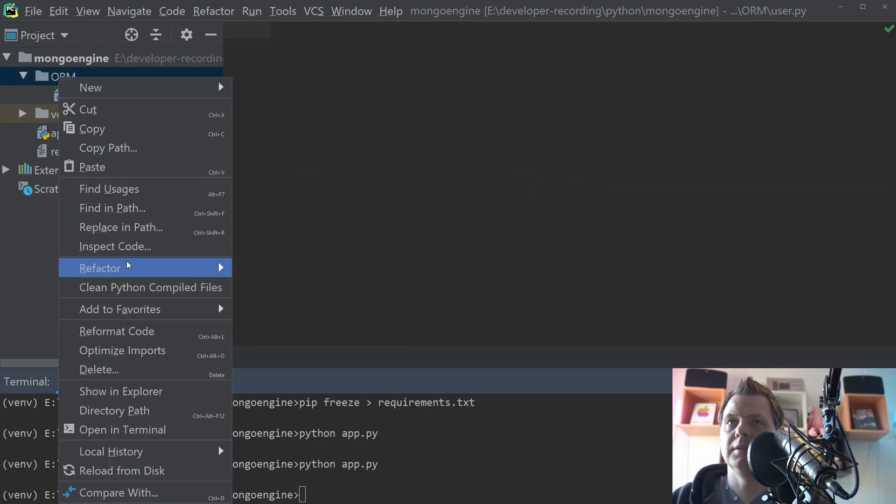
click(100, 268)
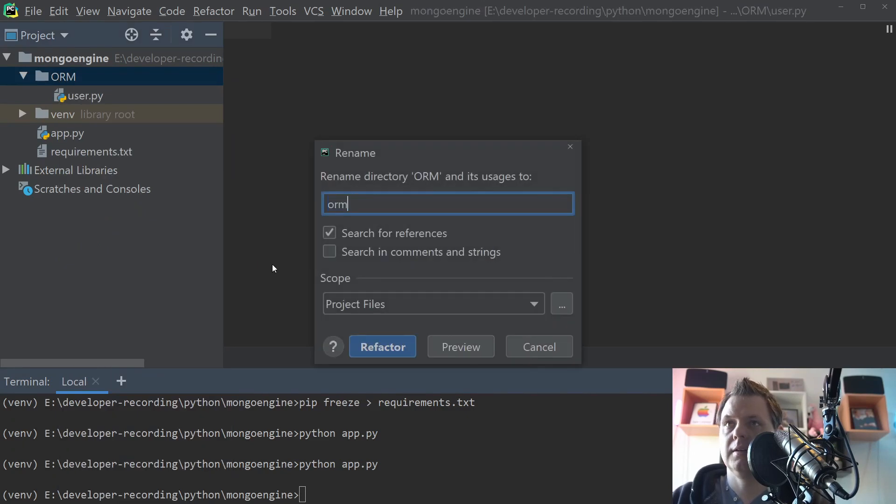
click(382, 346)
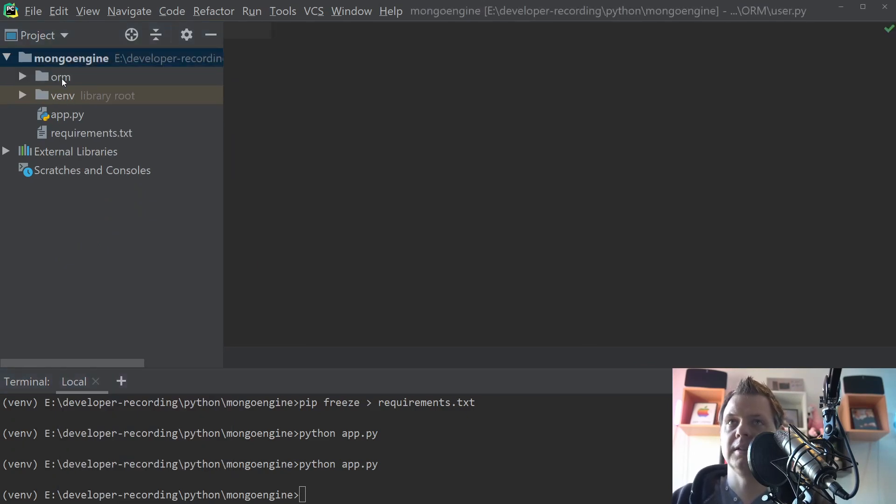
click(23, 77)
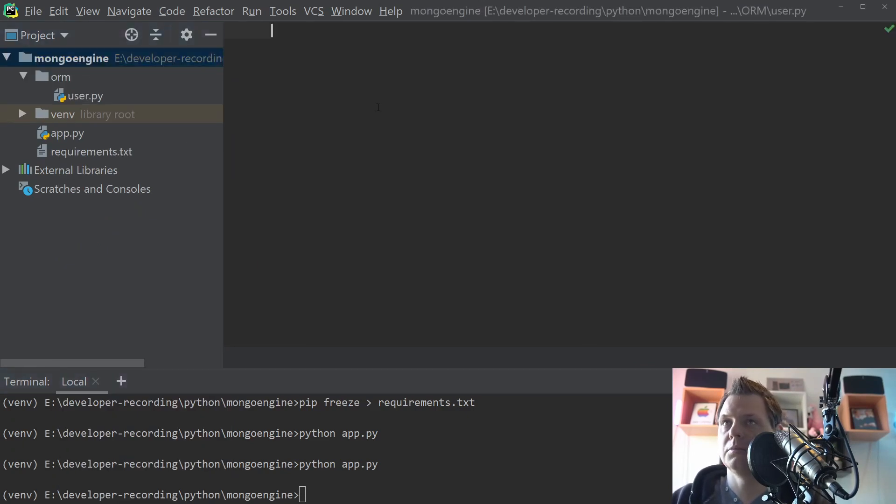
- Import Document, StringField and EmailField from mongoengine in user.py
text(fr)
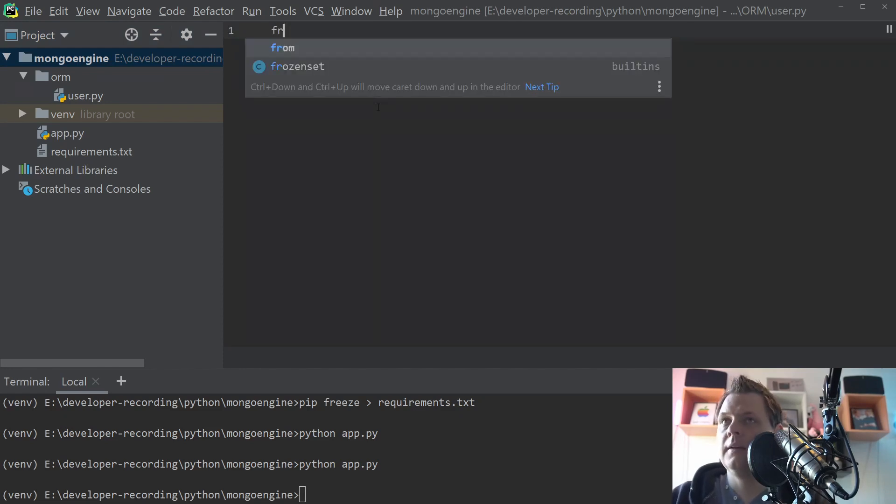
text(om mongoengine import Document)
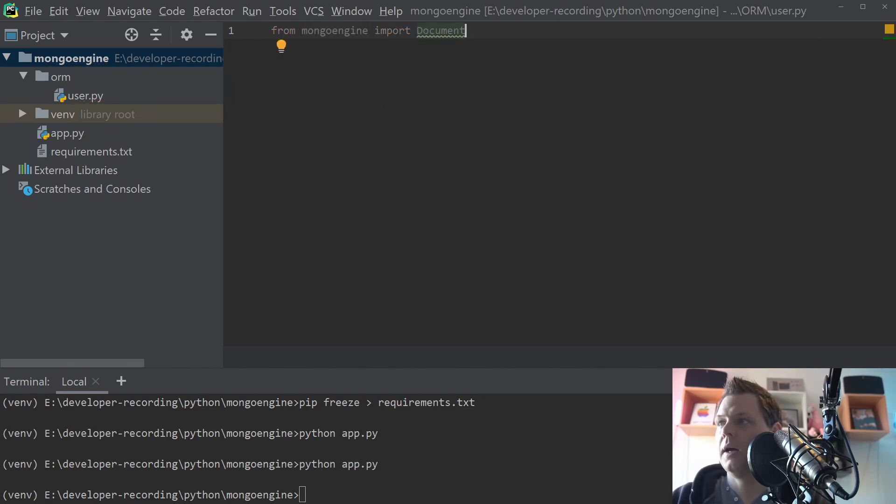
text(,)
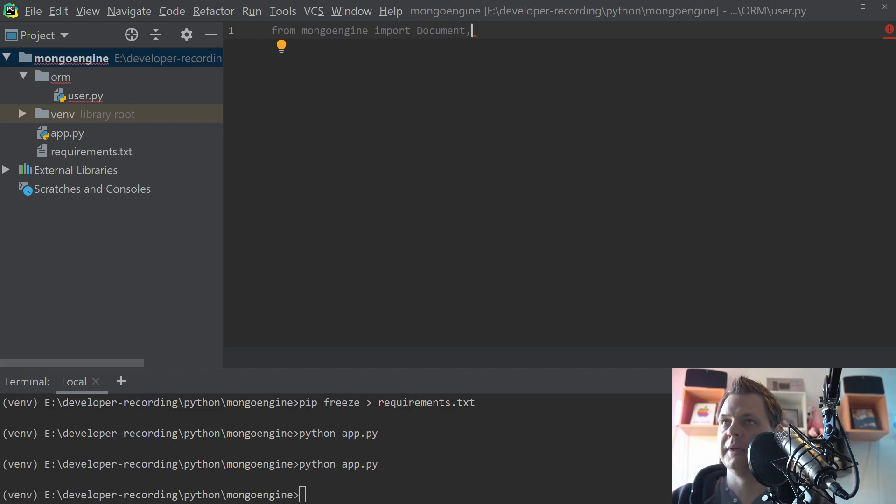
text(ST)
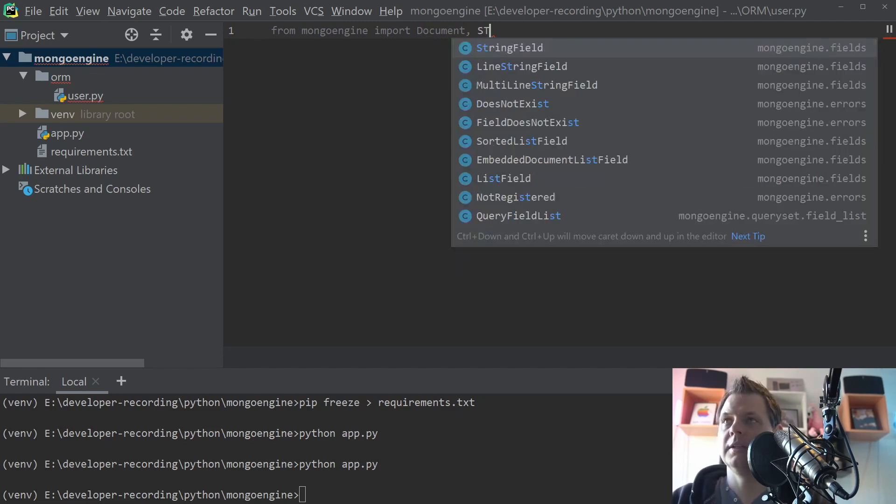
text(StringField, EmailField)
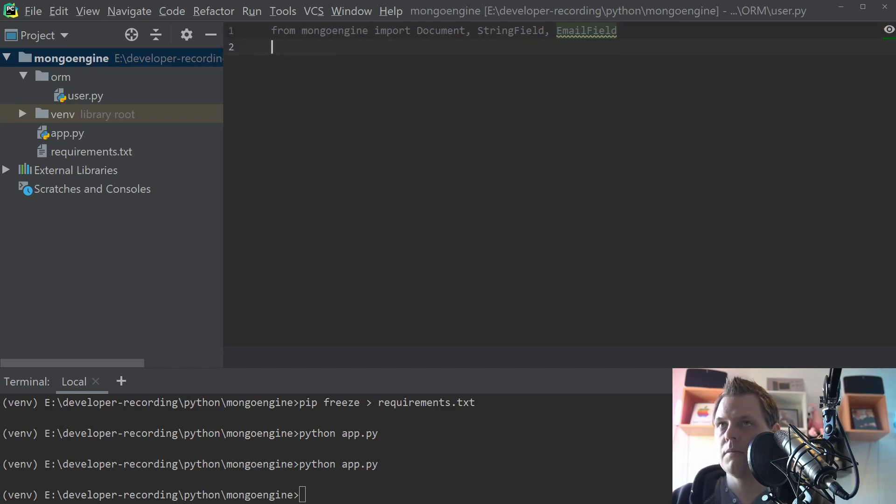
- Declare class User(Document): below the import
text(class)
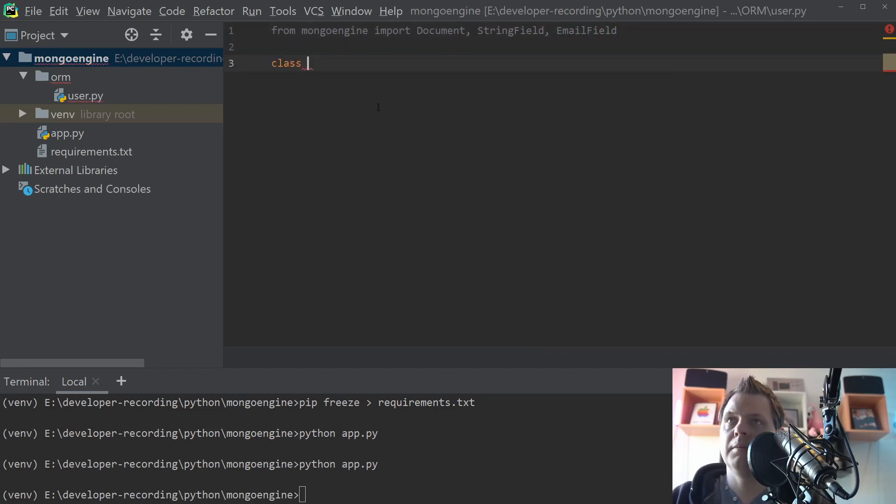
text(User(Document))
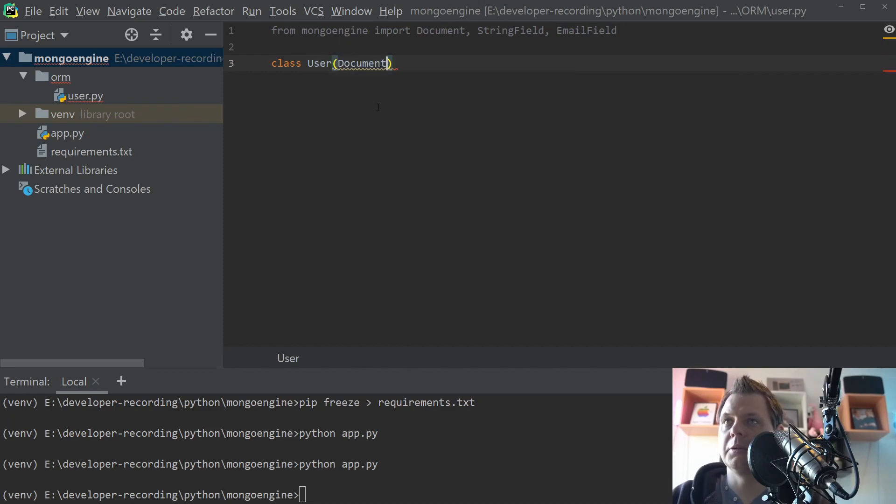
text(:)
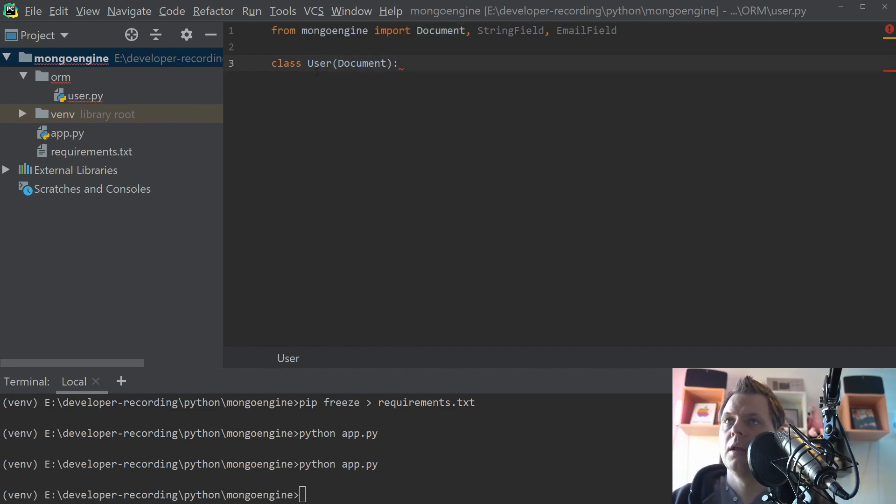
double_click(319, 63)
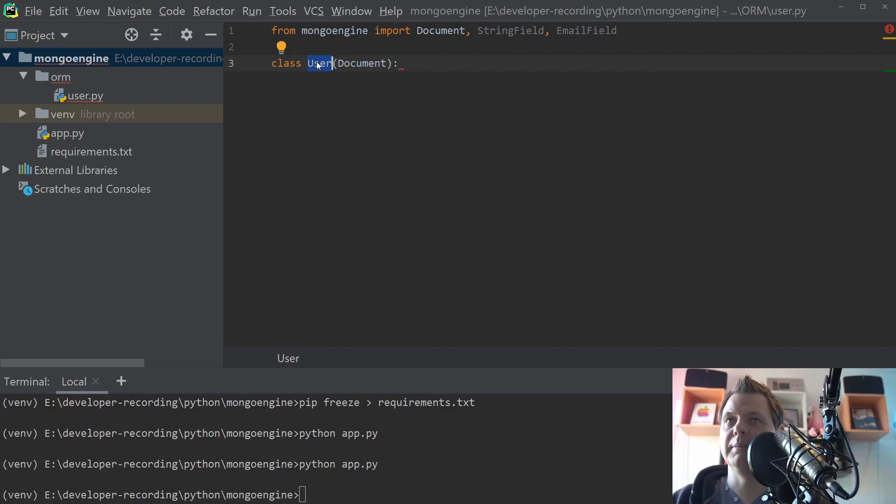
mouse_move(328, 65)
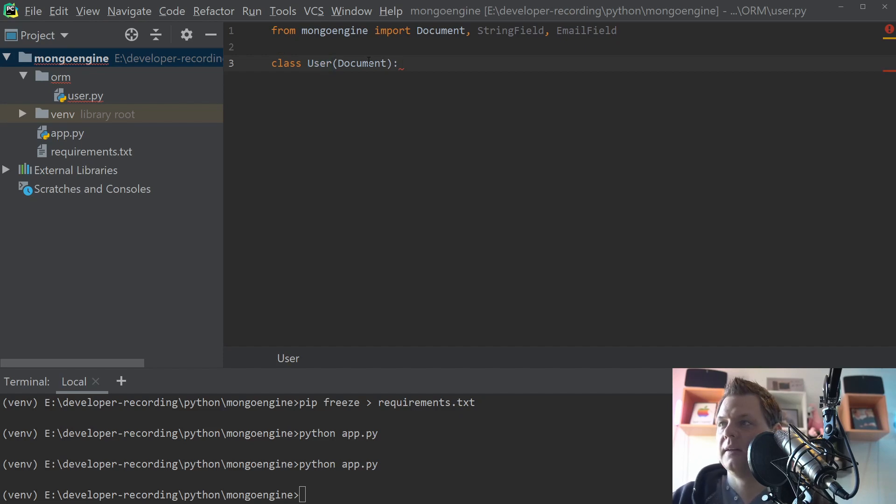
- Add email = EmailField(required=True, unique=True) to the User class
text(email)
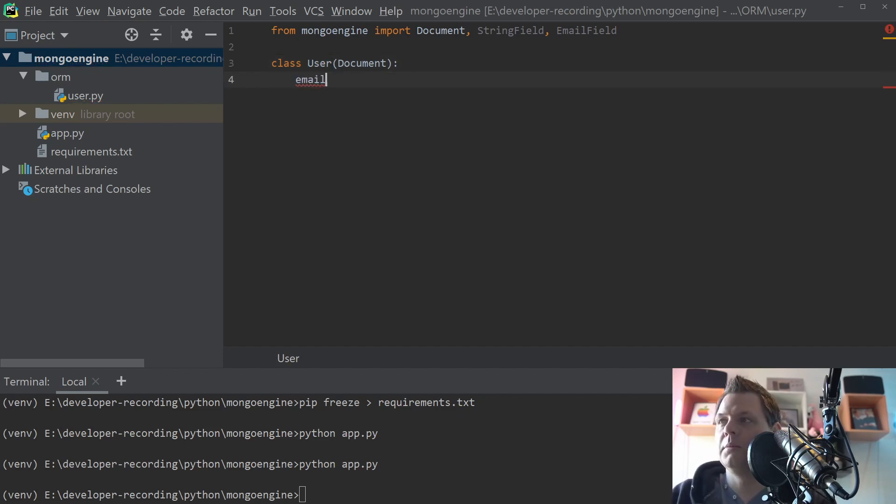
text(= EmailField)
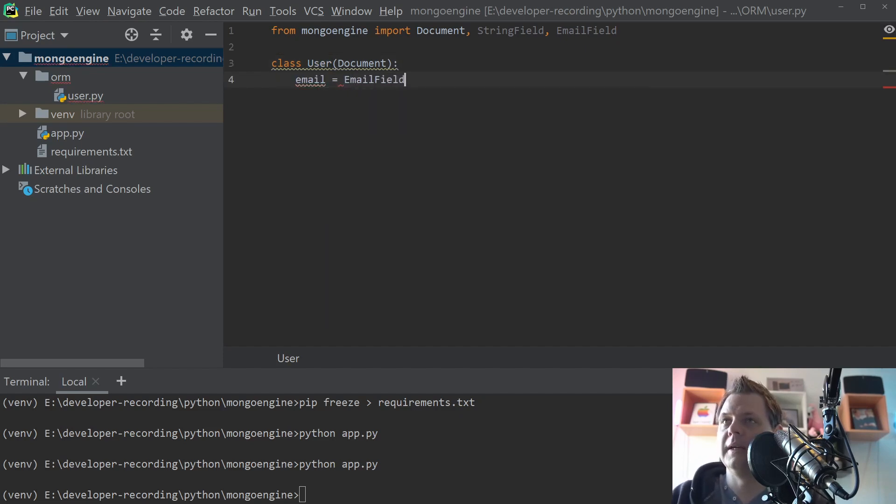
text((required=True)
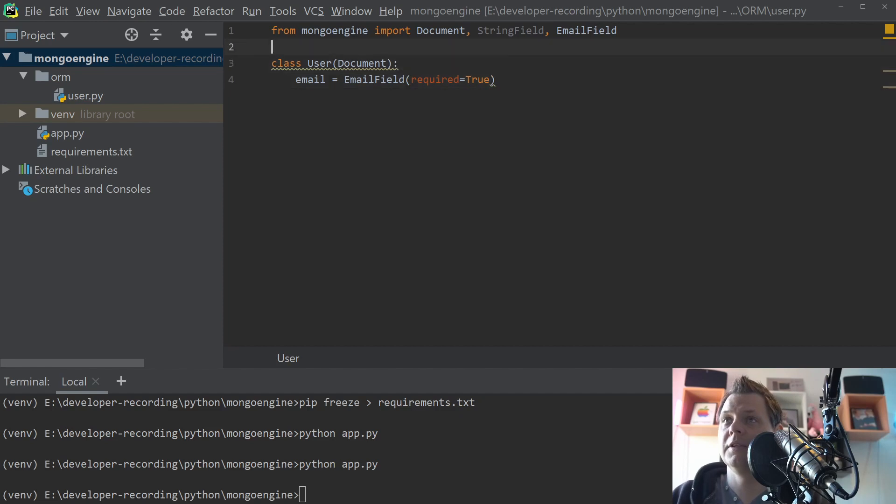
key(Return)
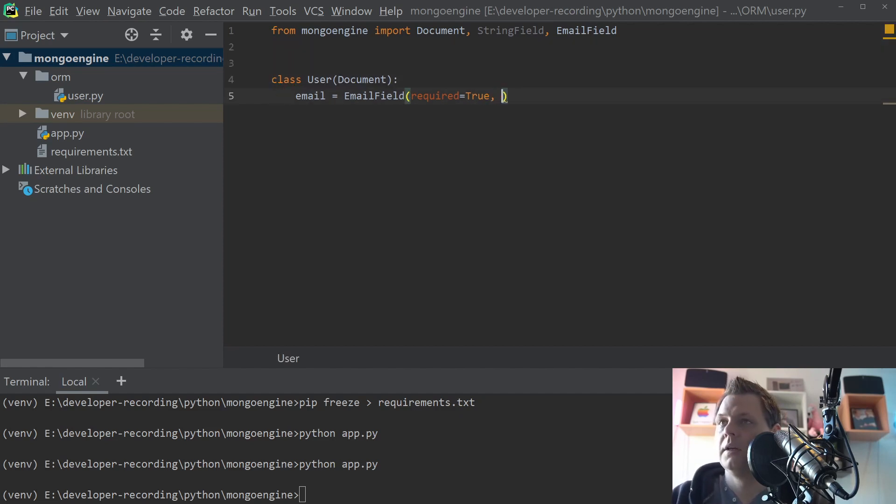
text(unique=True)
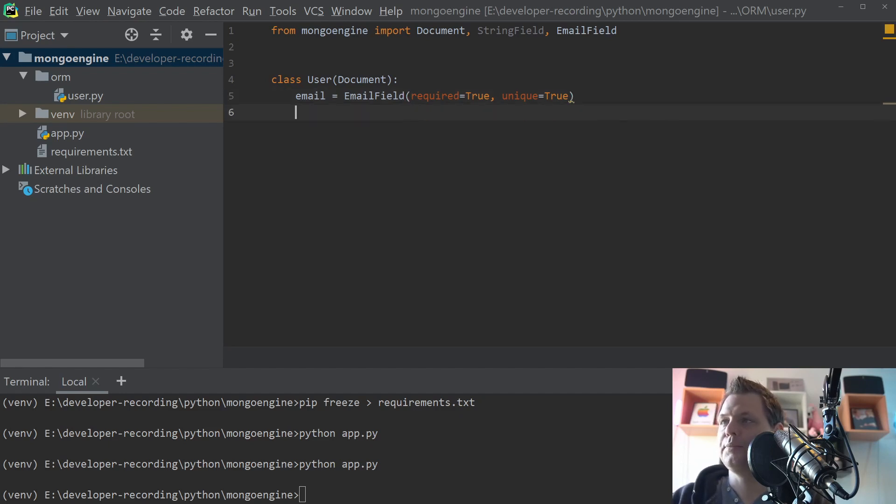
- Add first_name and last_name as StringField(max_length=50), duplicating the line and renaming
text(first)
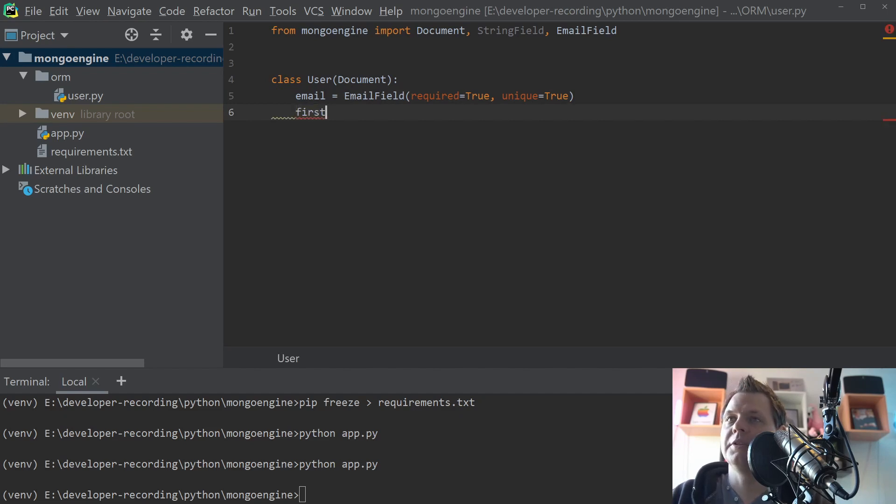
text(_name =)
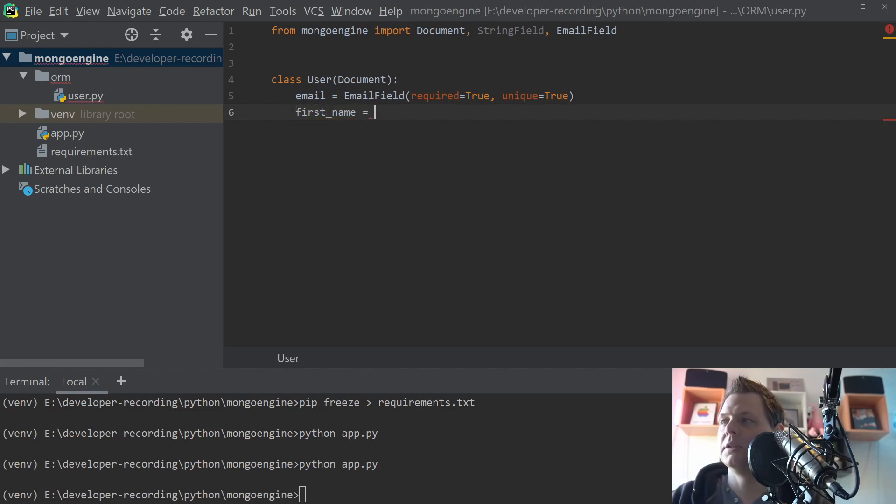
text(StringField())
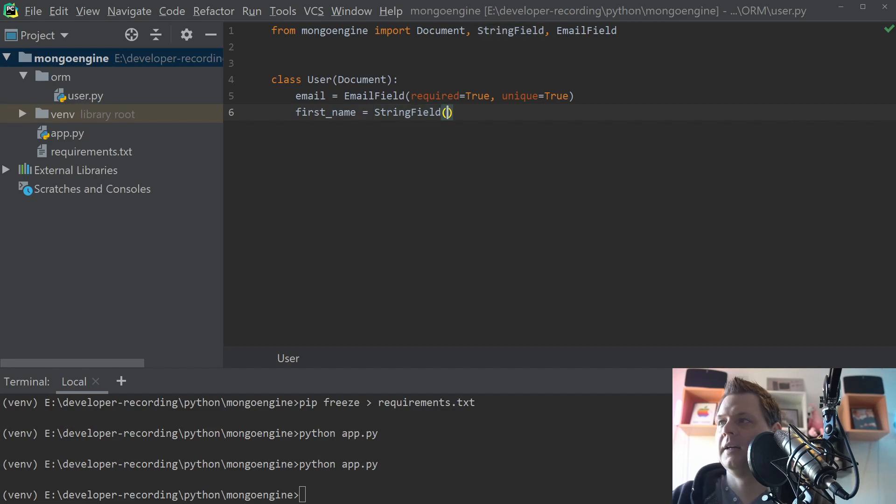
text(max_length=50)
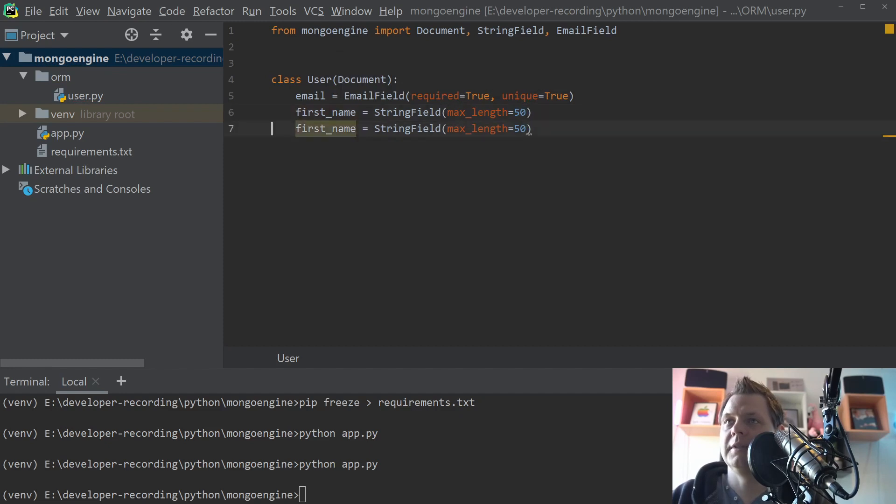
double_click(324, 129)
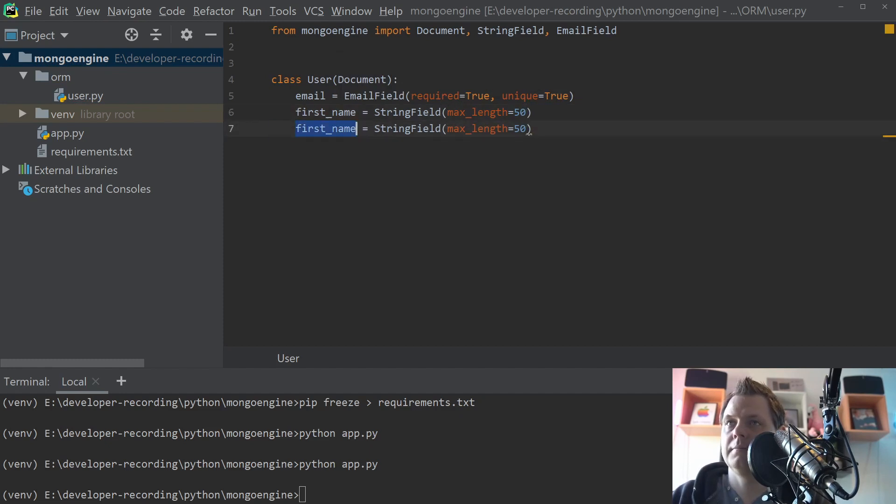
text(last_name)
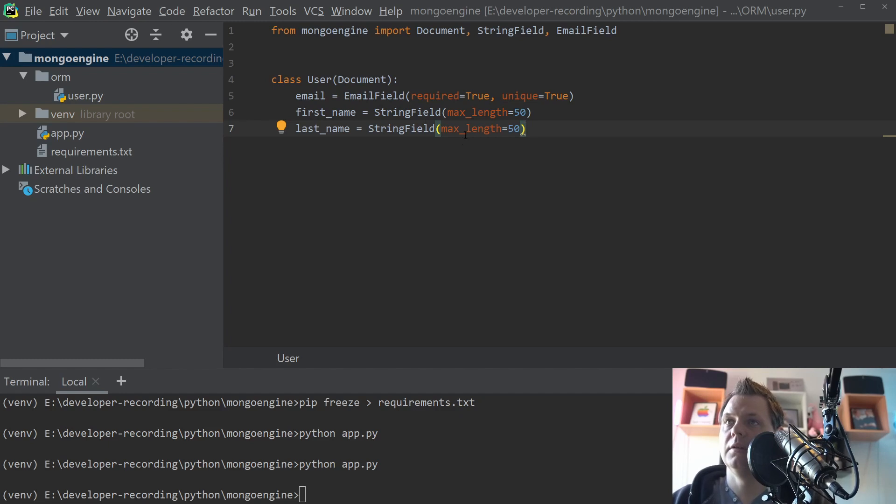
mouse_move(517, 222)
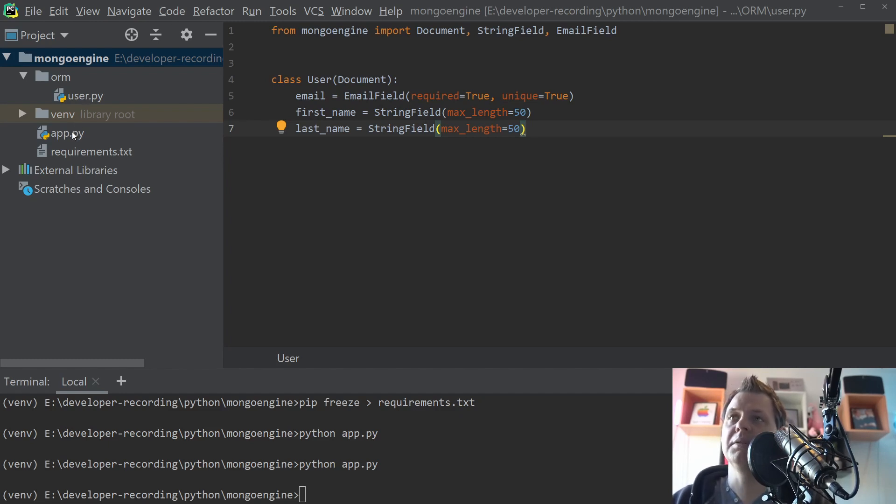
- In app.py, add 'from orm.user import User'
click(68, 132)
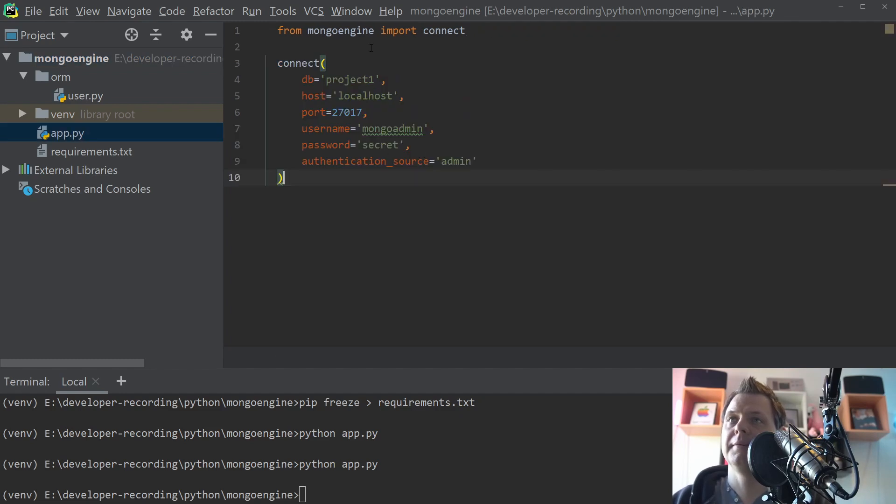
text(from)
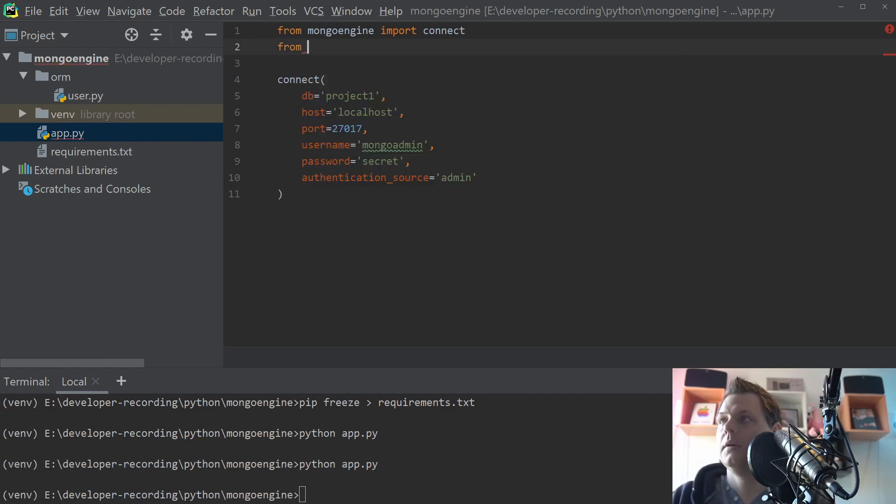
text(orm.)
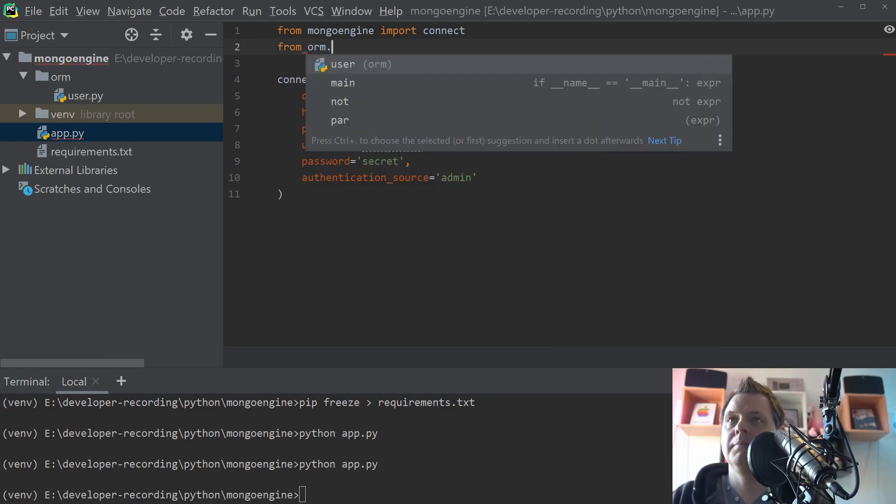
text(user import User)
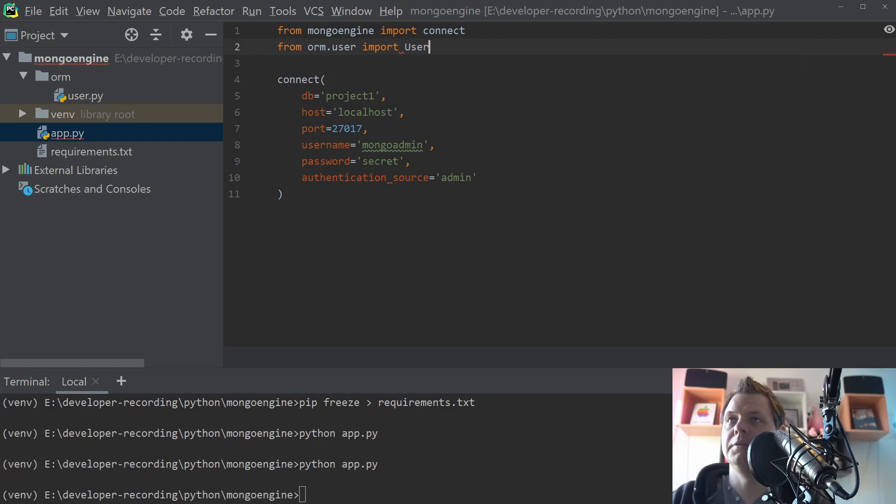
click(280, 194)
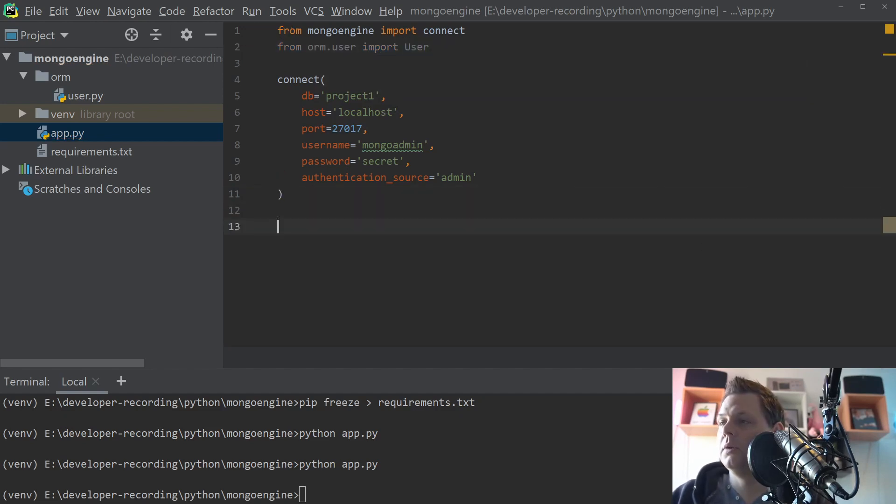
text(us)
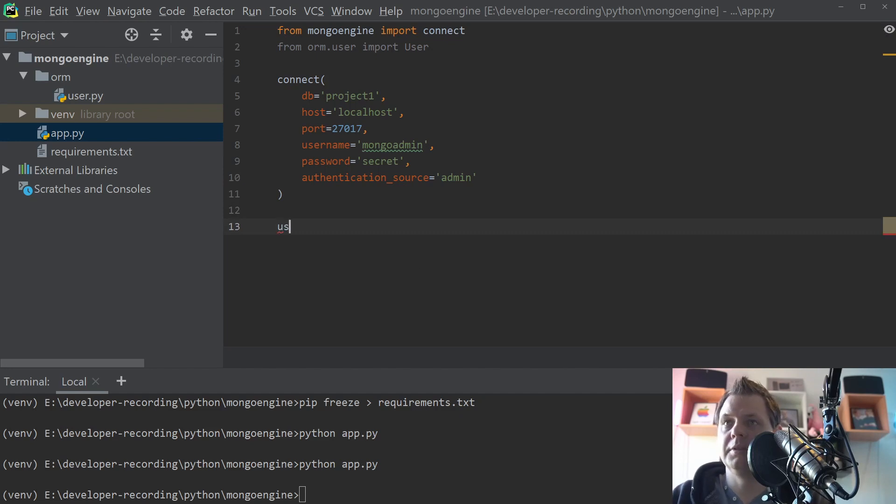
text(er =)
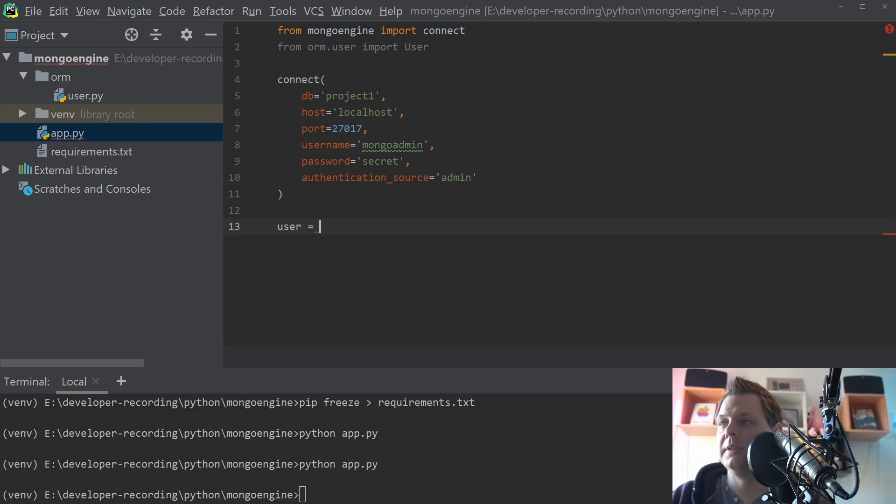
text(Use)
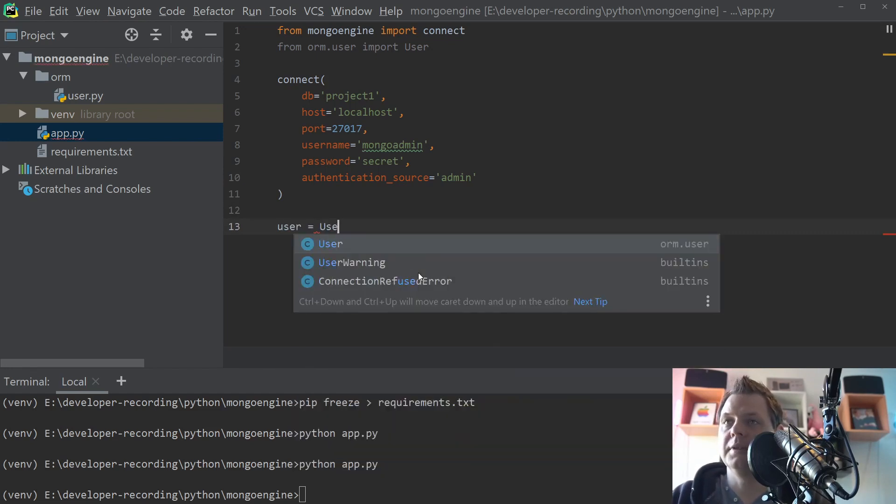
text(r(e)
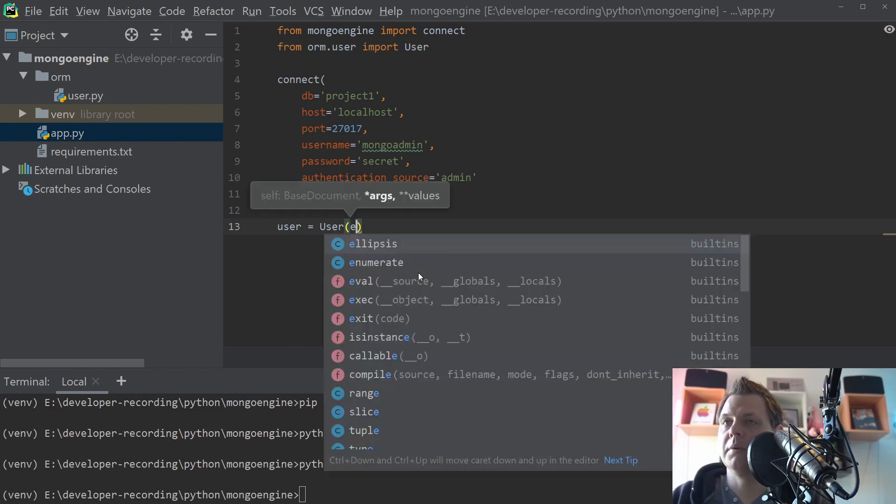
text(mail=)
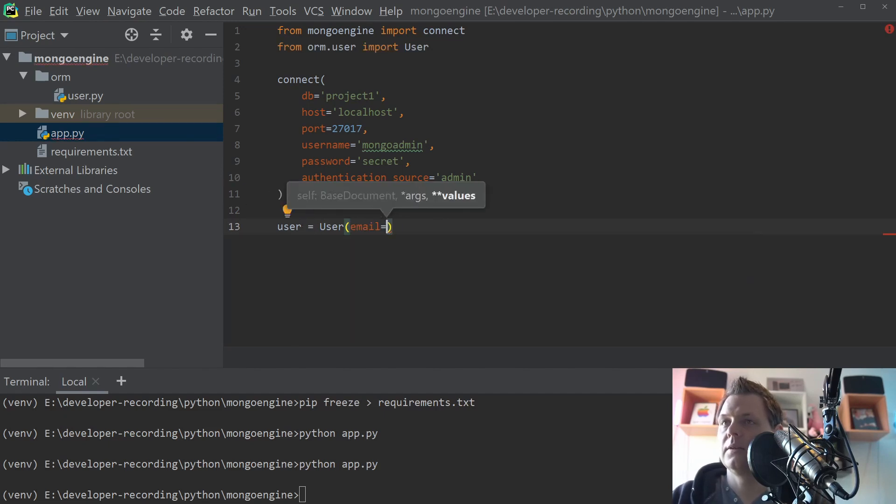
text('test@')
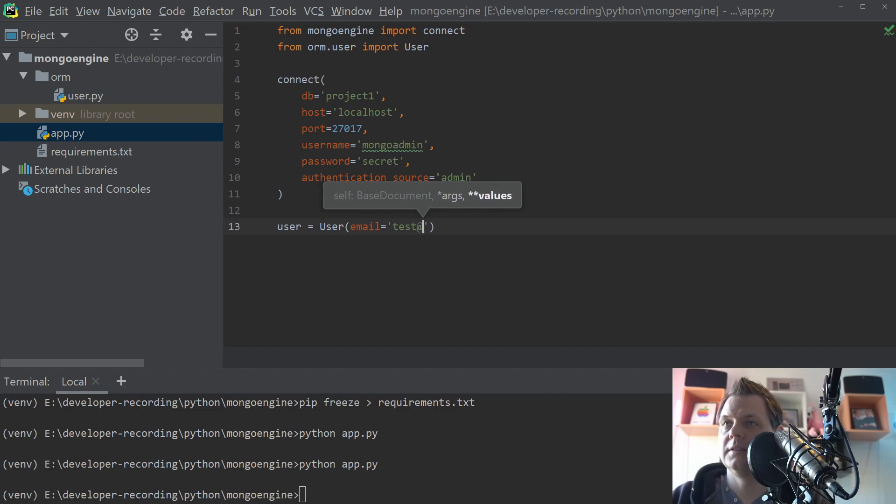
text(email.dk)
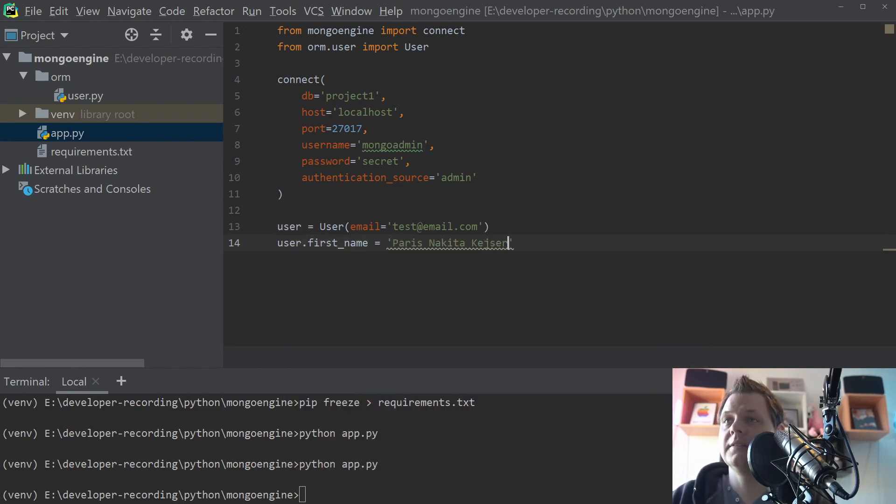
key(Backspace)
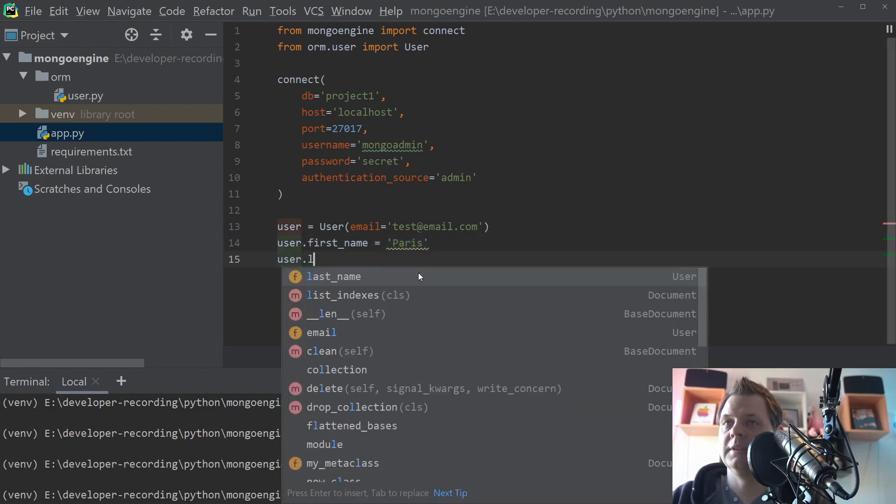
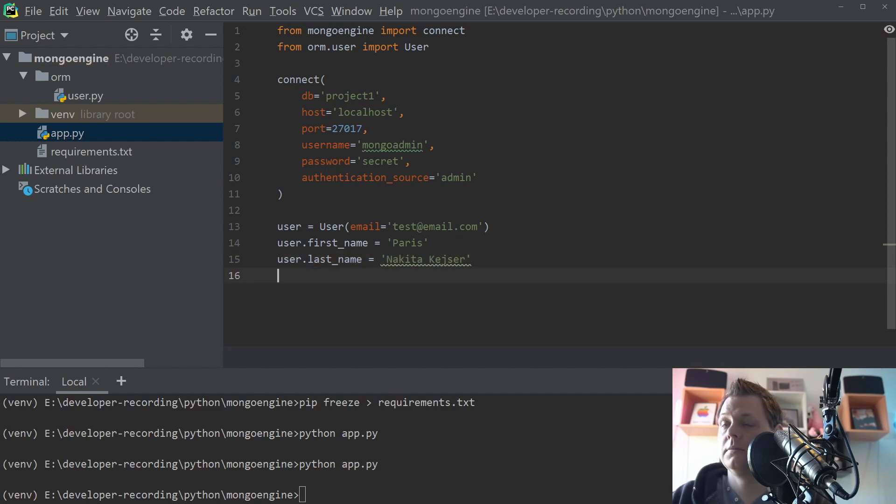
text(user.save())
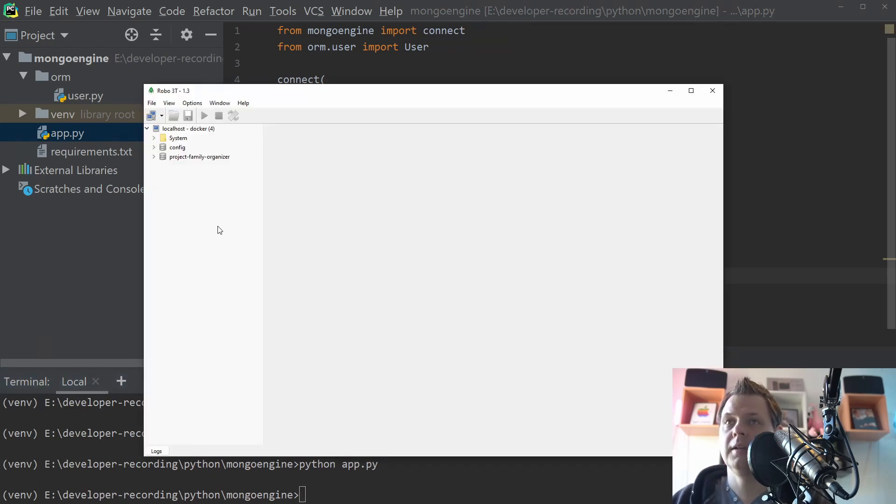
- Refresh the localhost connection and expand project1's collections
right_click(185, 128)
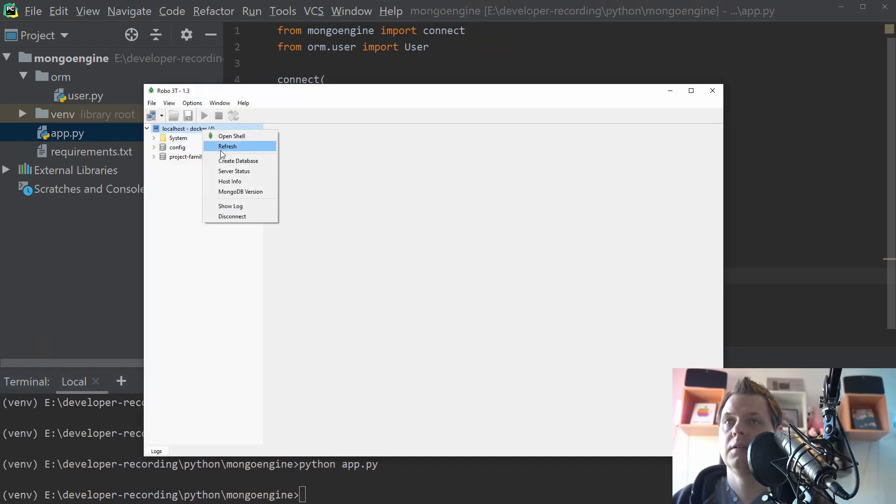
click(228, 145)
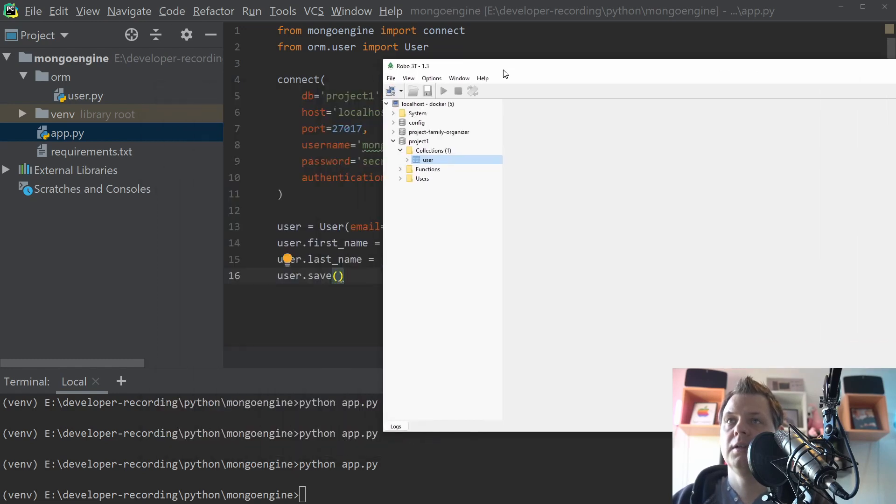
click(85, 96)
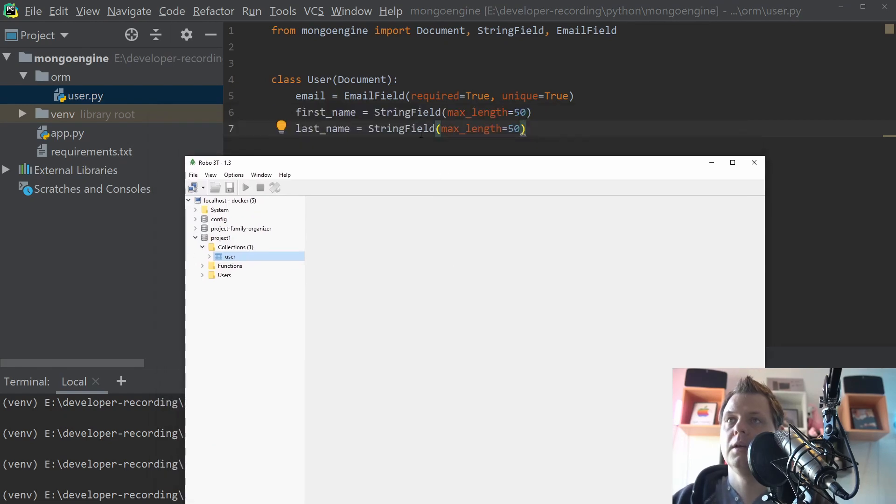
- View the user collection's single document and expand its id and email fields
double_click(229, 256)
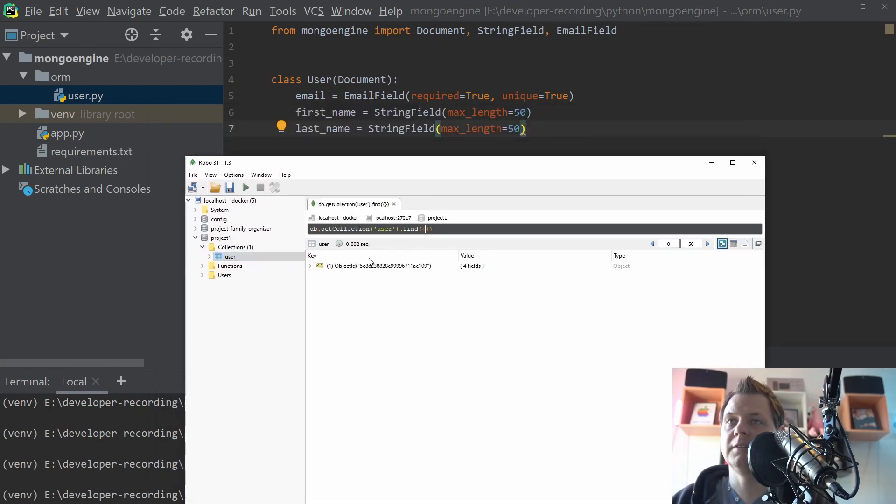
click(309, 265)
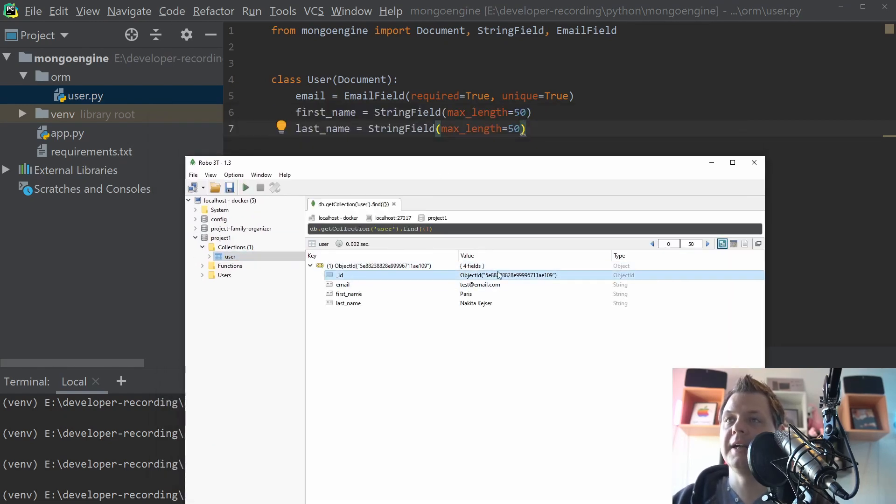
click(342, 284)
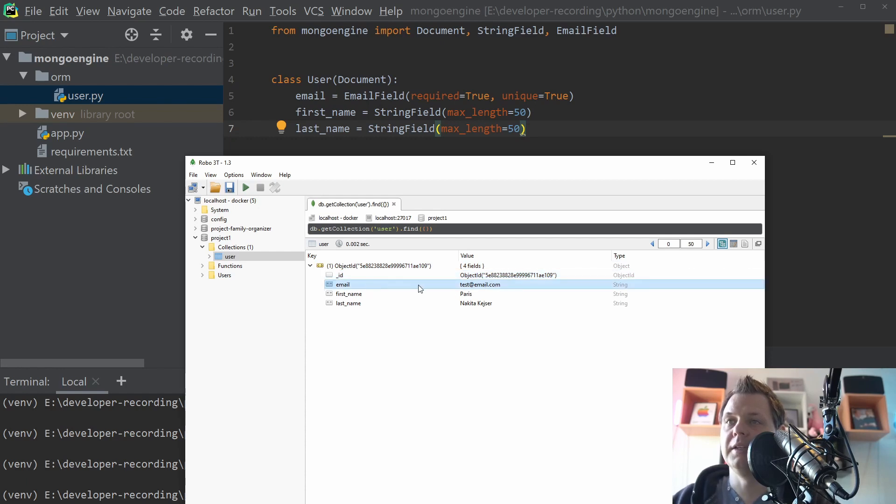
click(348, 303)
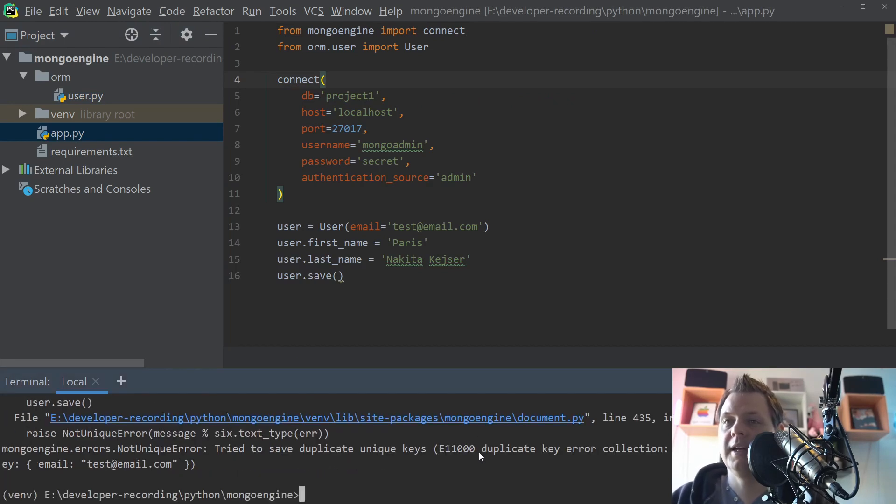
mouse_move(99, 452)
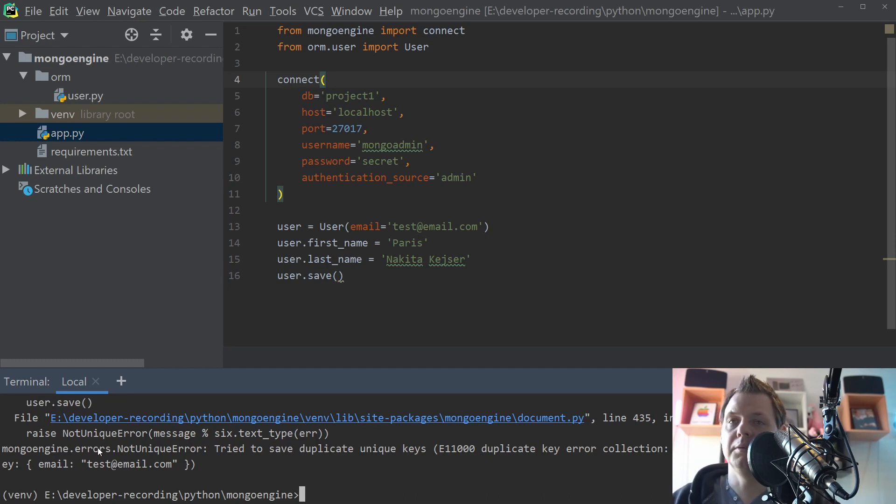
- Wrap the user creation and save in try: with an except on errors.NotUniqueError
click(338, 275)
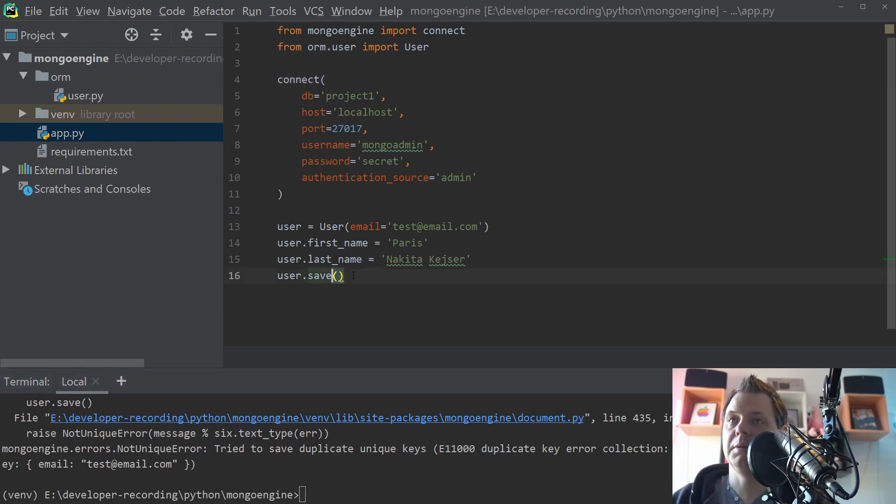
text(try)
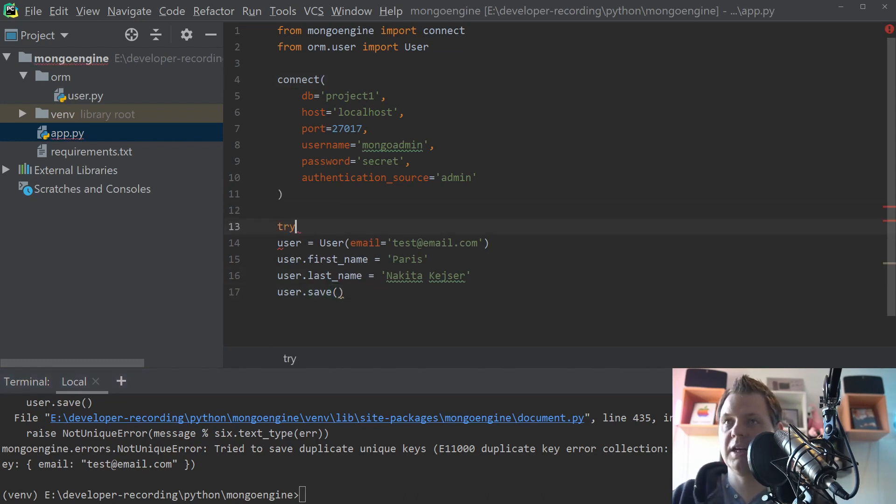
text(:)
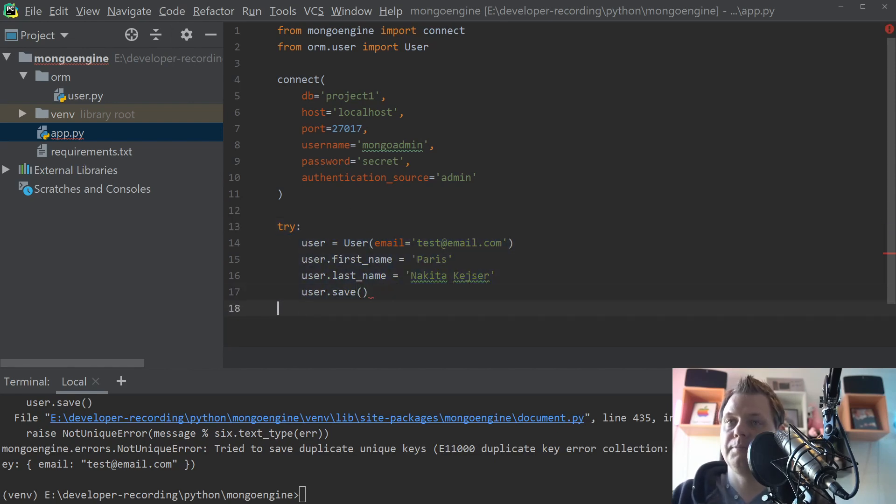
text(except mongoengine.)
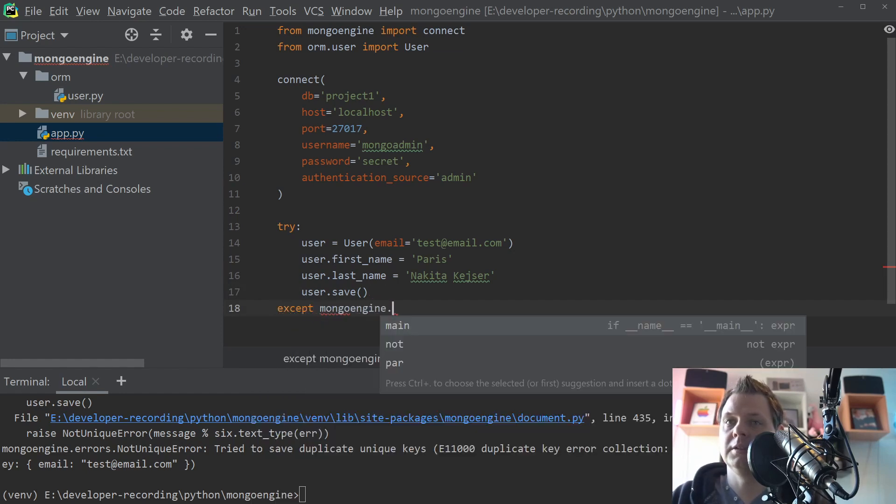
text(error)
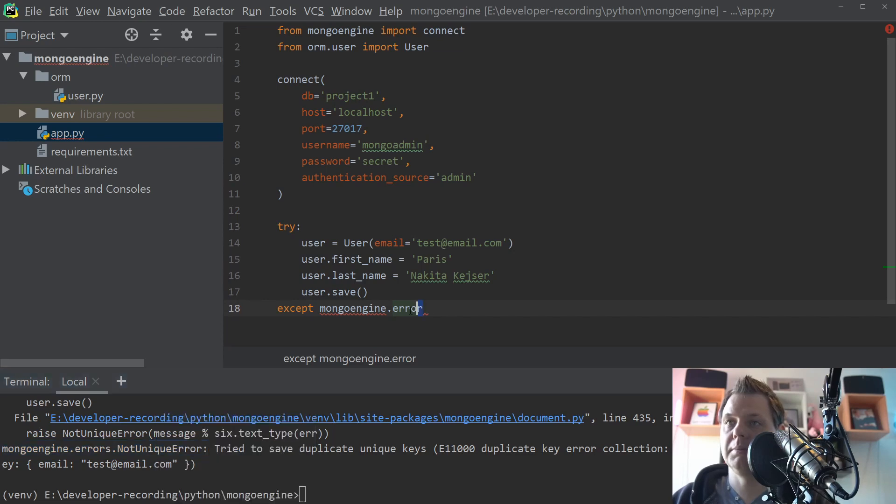
text(s.NotUniqueError:)
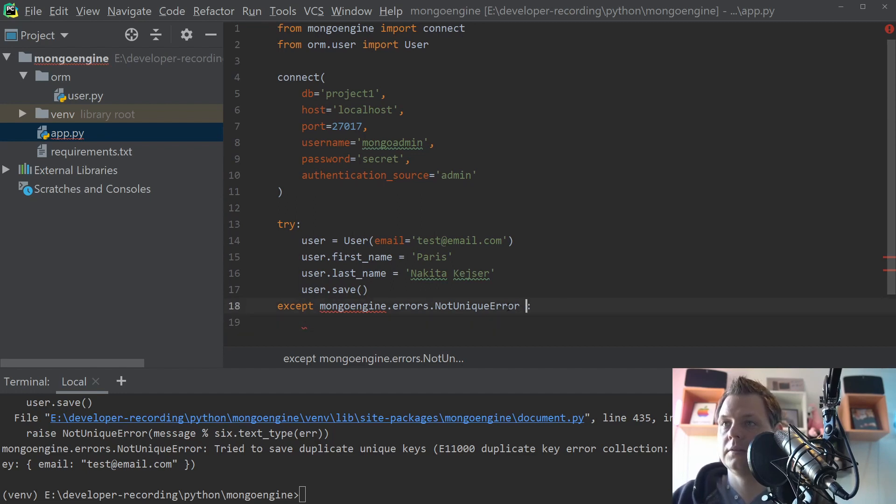
- Import NotUniqueError from mongoengine.errors at the top of app.py
double_click(417, 306)
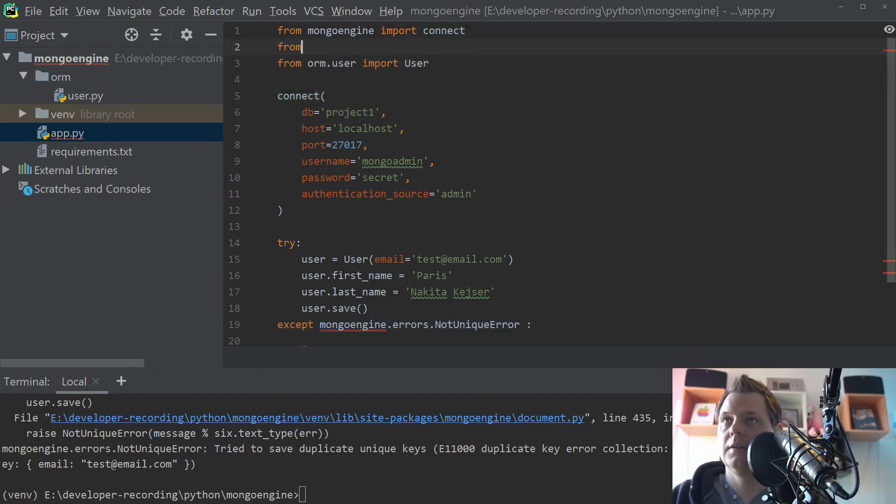
text(mongoengine.errors_import NotUniqueError)
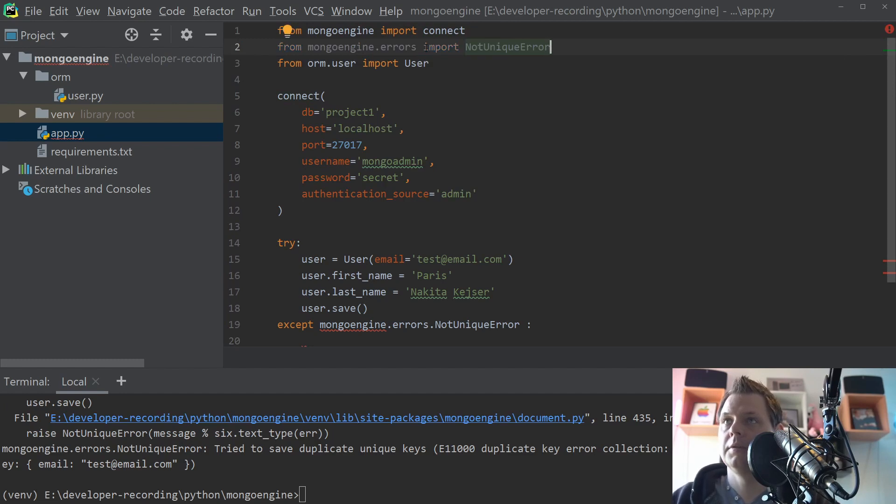
double_click(507, 47)
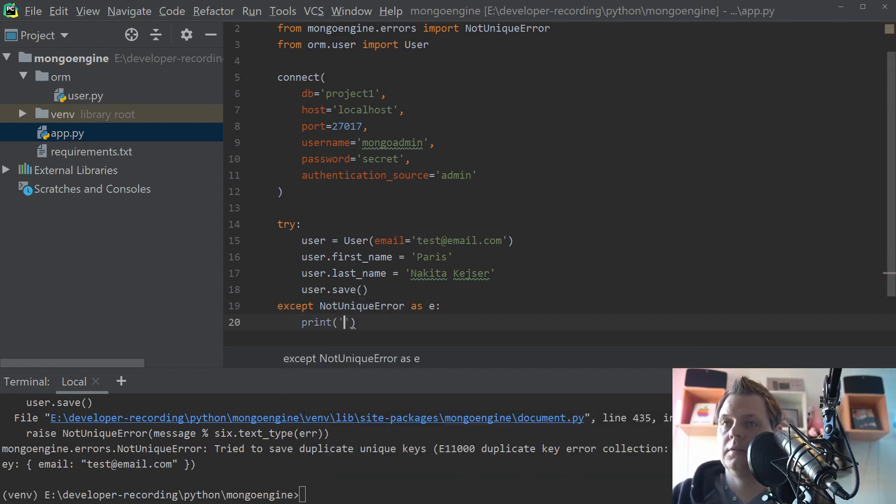
- Print 'E-mail allready found' in the except block
text(E-mail allready)
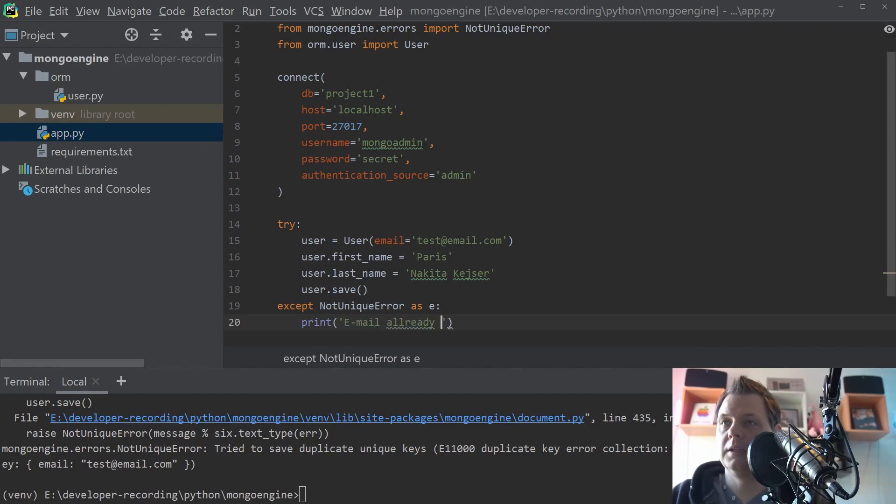
text(found)
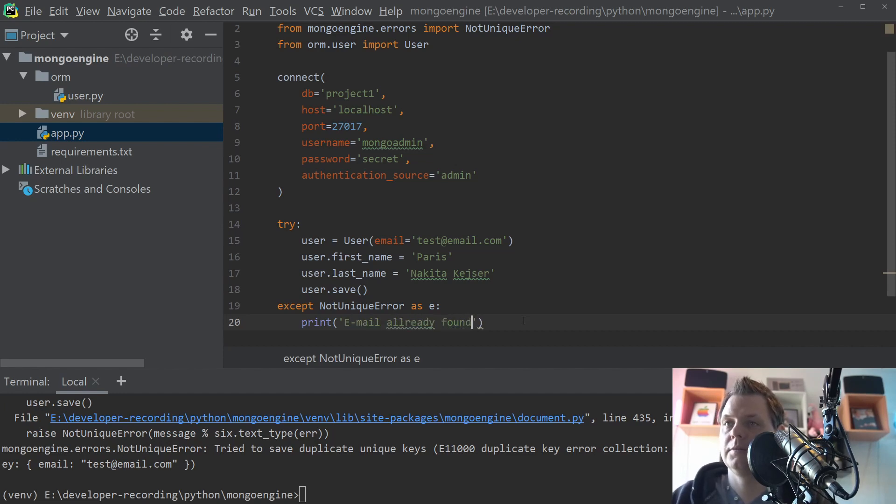
scroll(down, 3)
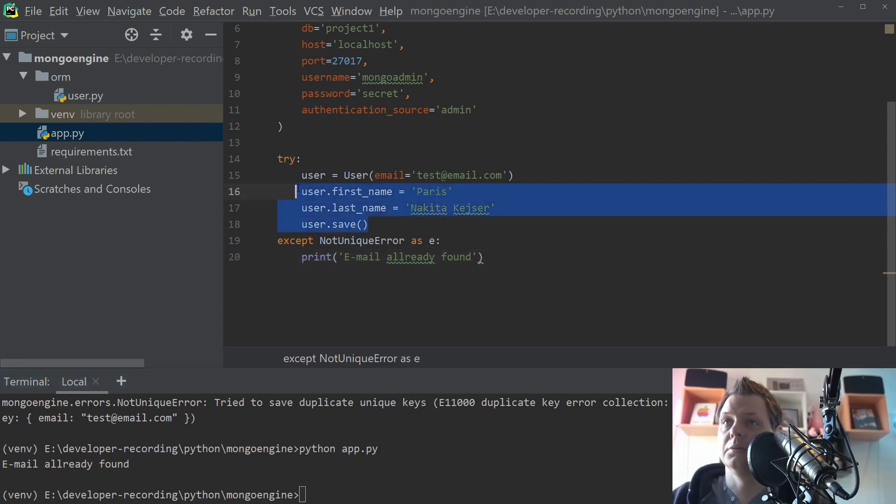
click(485, 258)
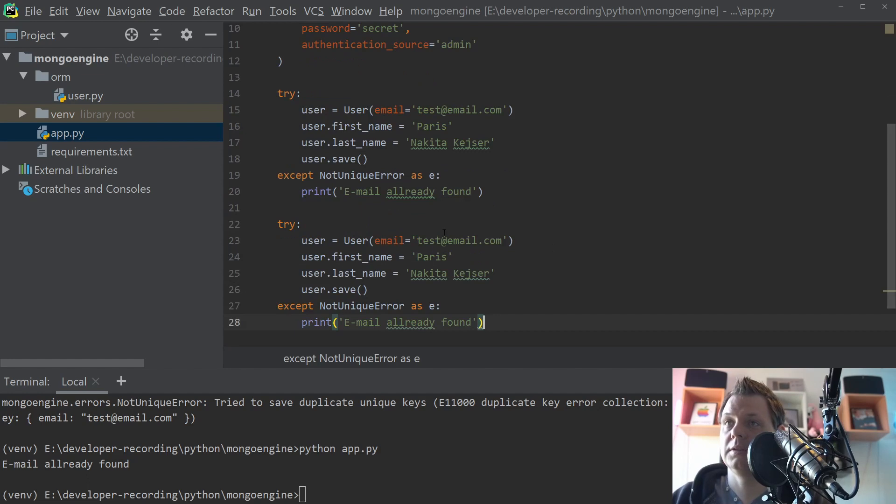
click(441, 240)
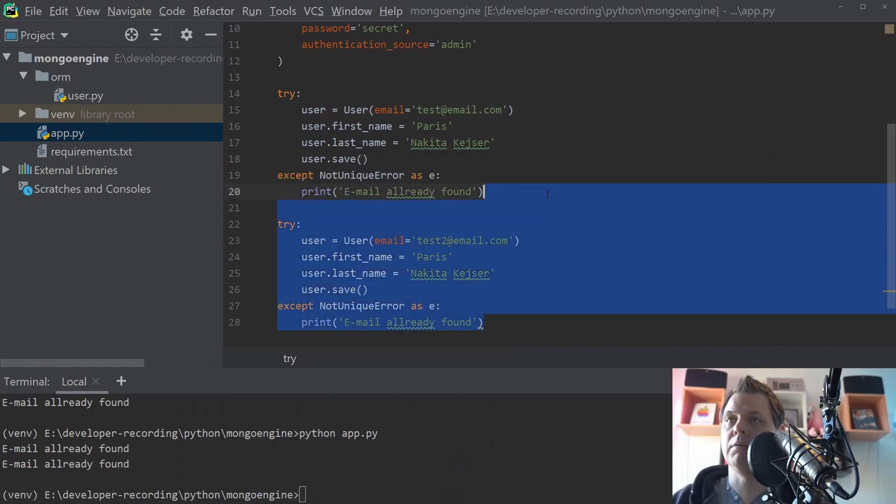
key(Delete)
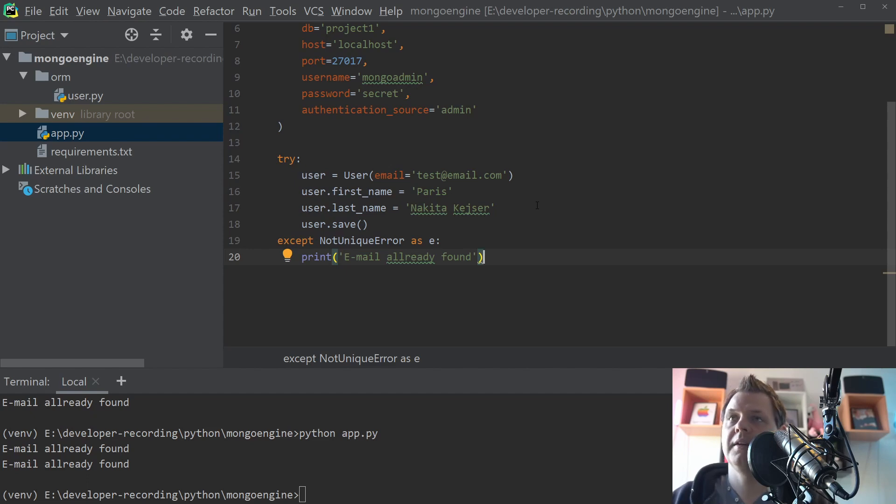
scroll(up, 3)
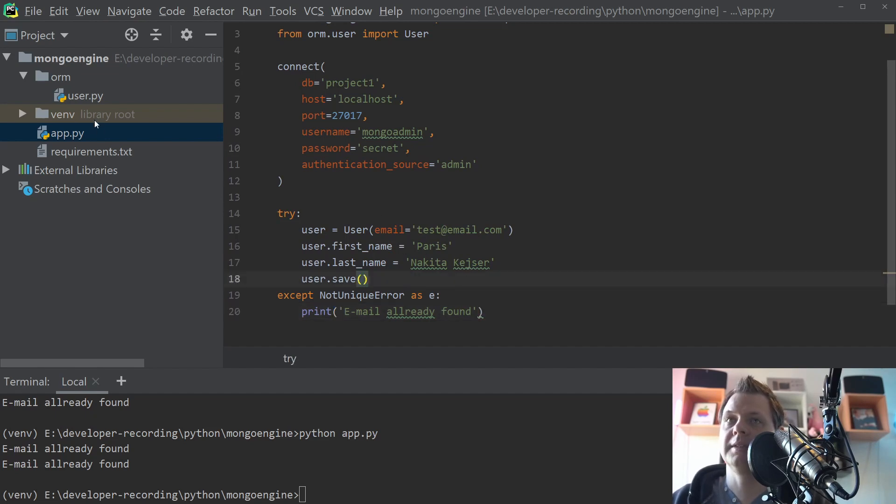
click(86, 95)
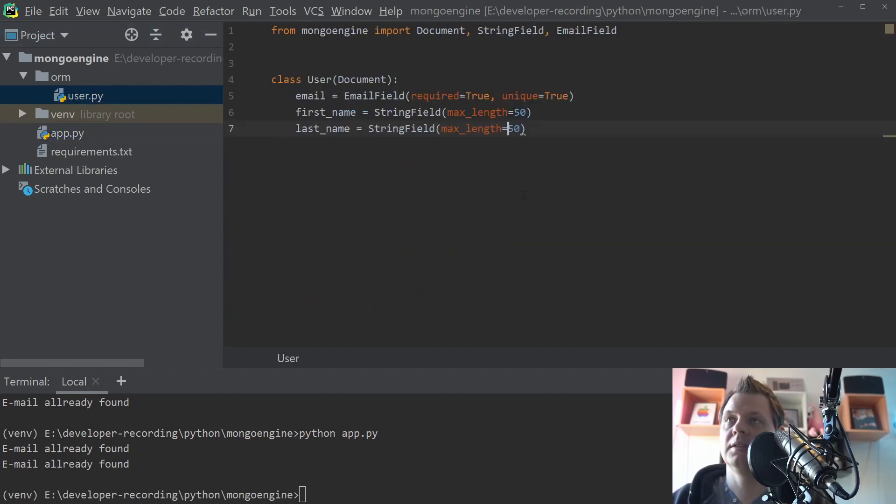
mouse_move(143, 172)
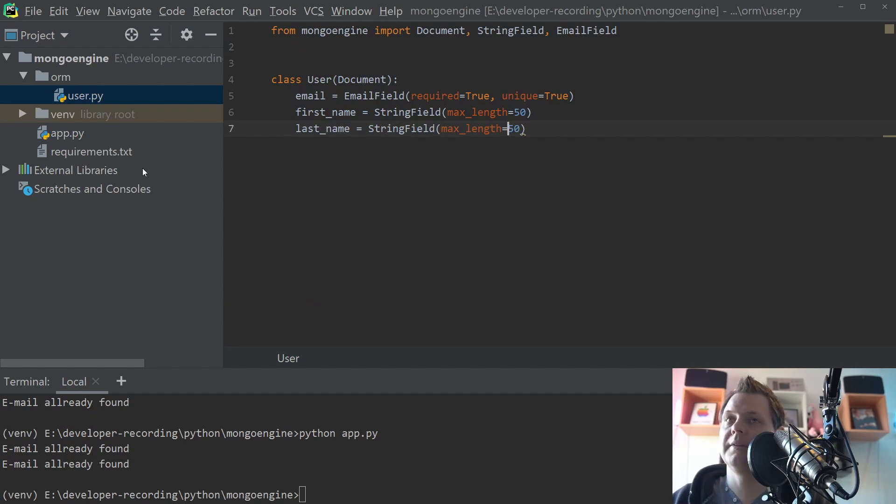
click(68, 133)
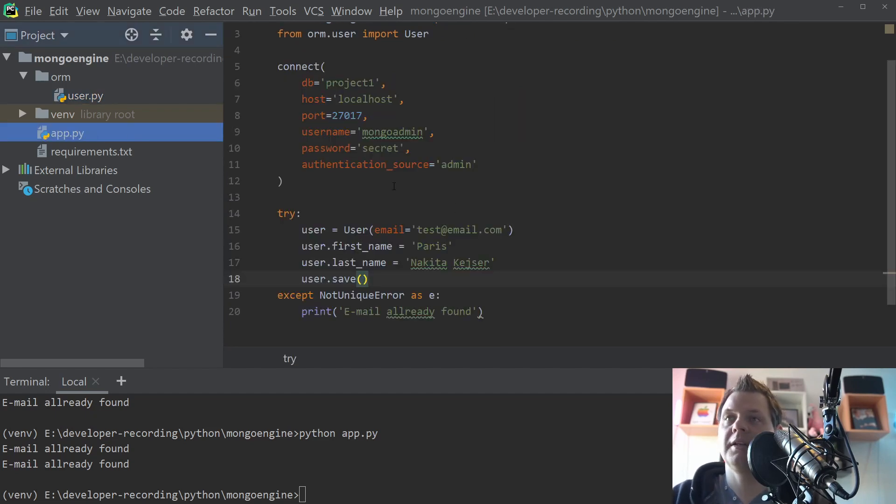